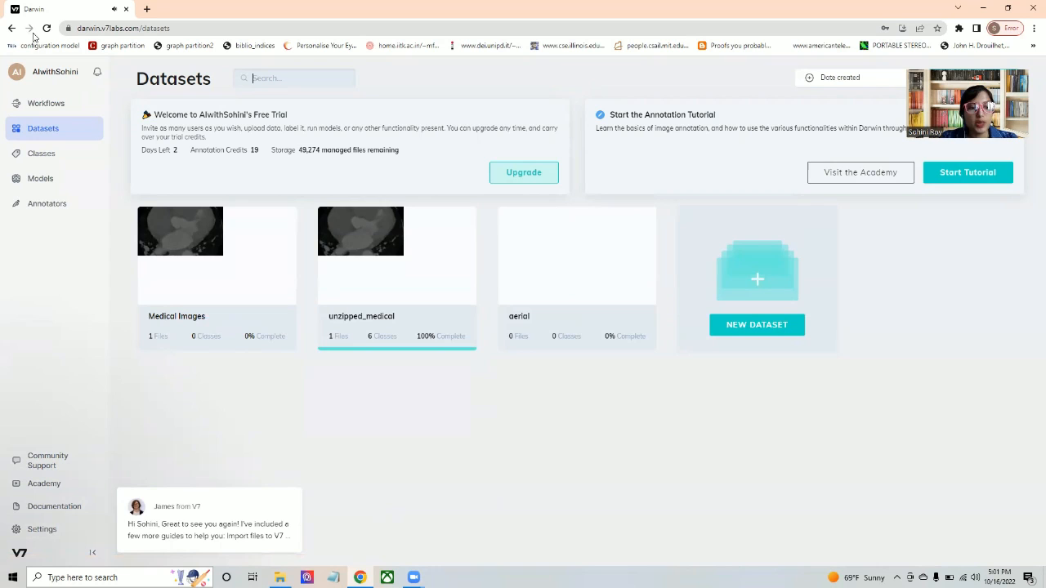
- Create a new dataset named 'Heart-dataset' and continue to adding data
left_click(756, 325)
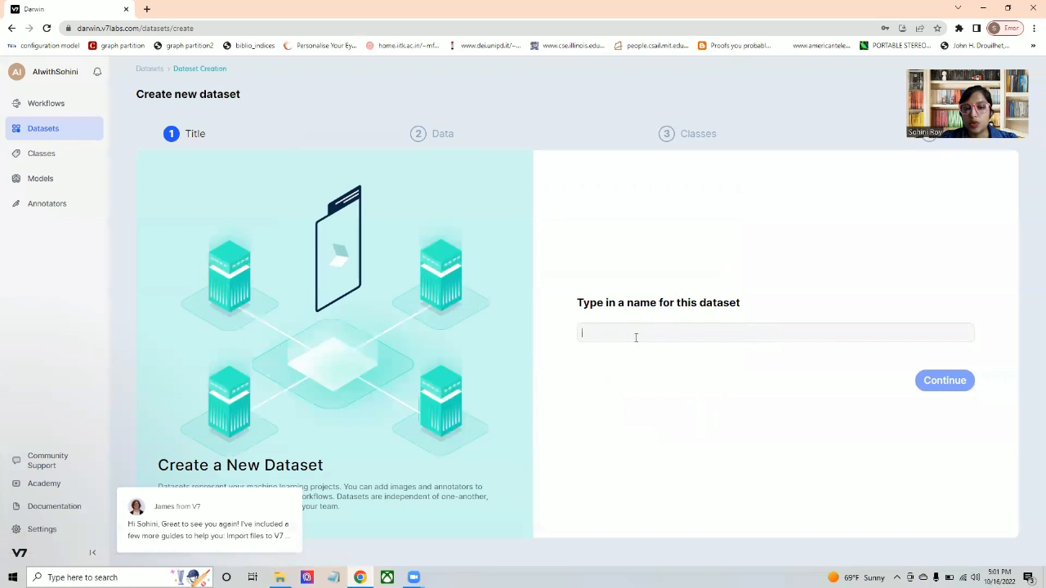
type("Heart-dataset")
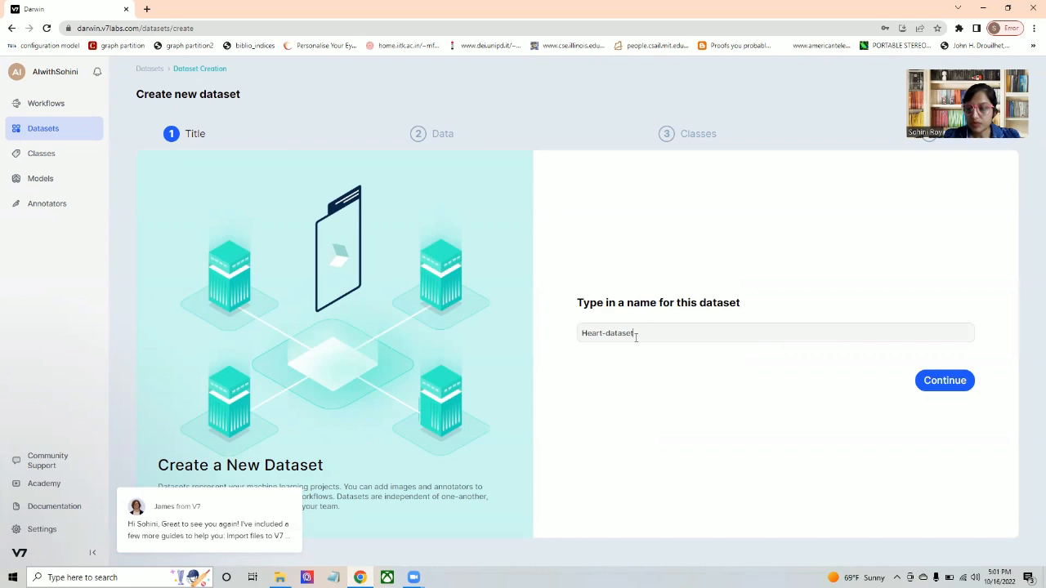
left_click(944, 380)
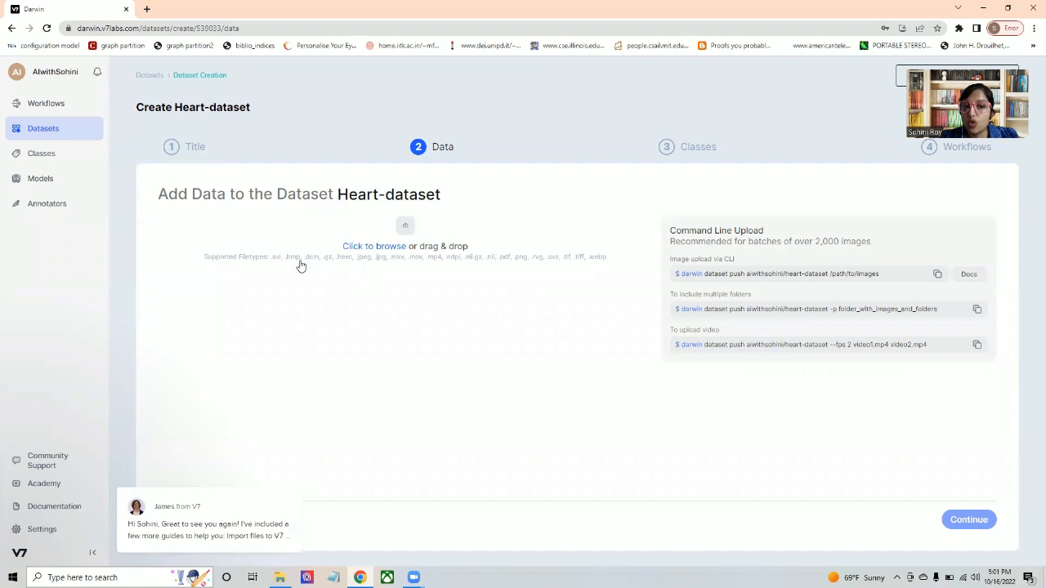
mouse_move(969, 554)
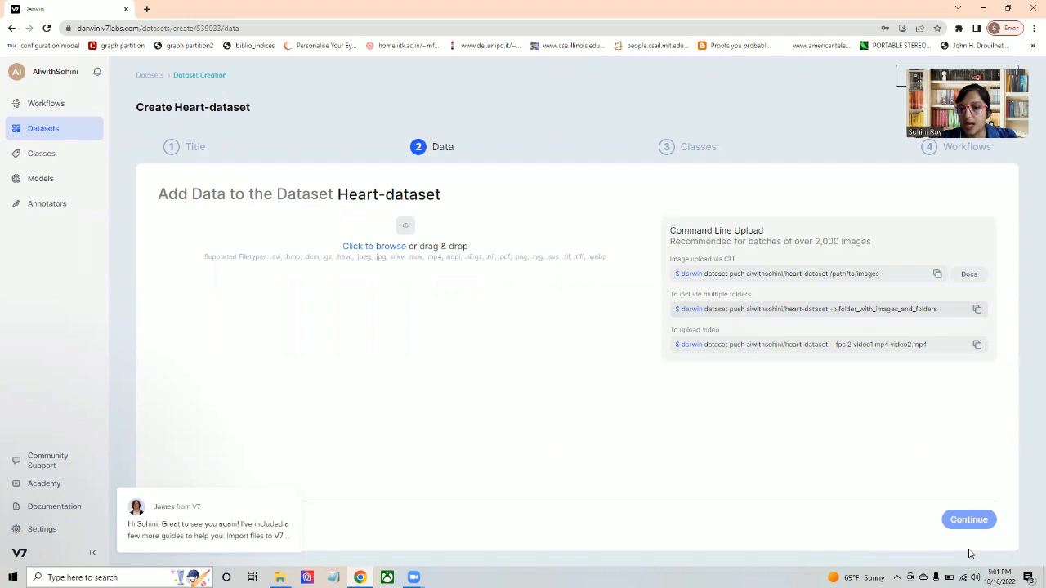
mouse_move(752, 365)
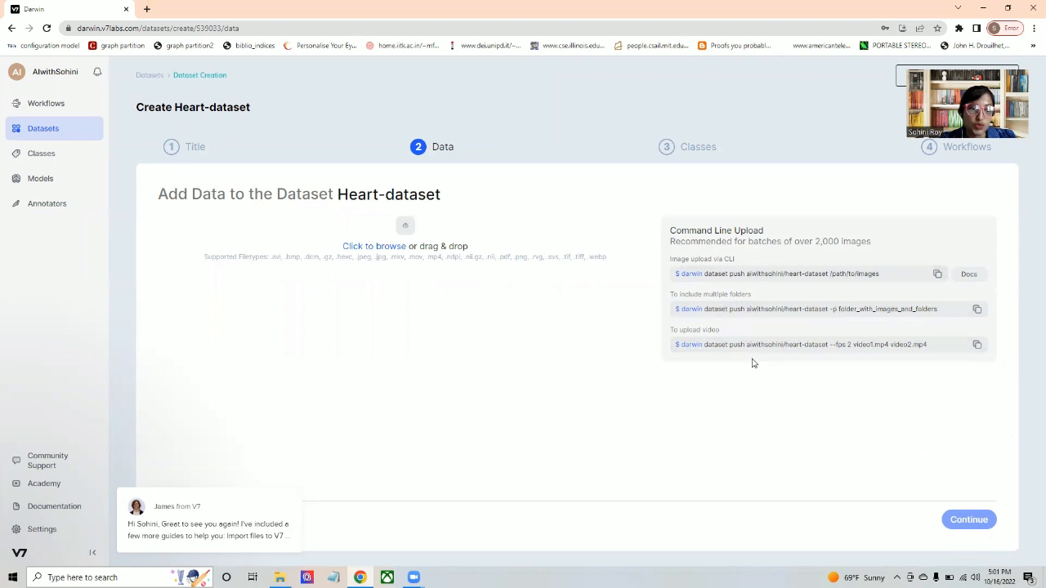
- Open the file browser to choose data for Heart-dataset
left_click(373, 246)
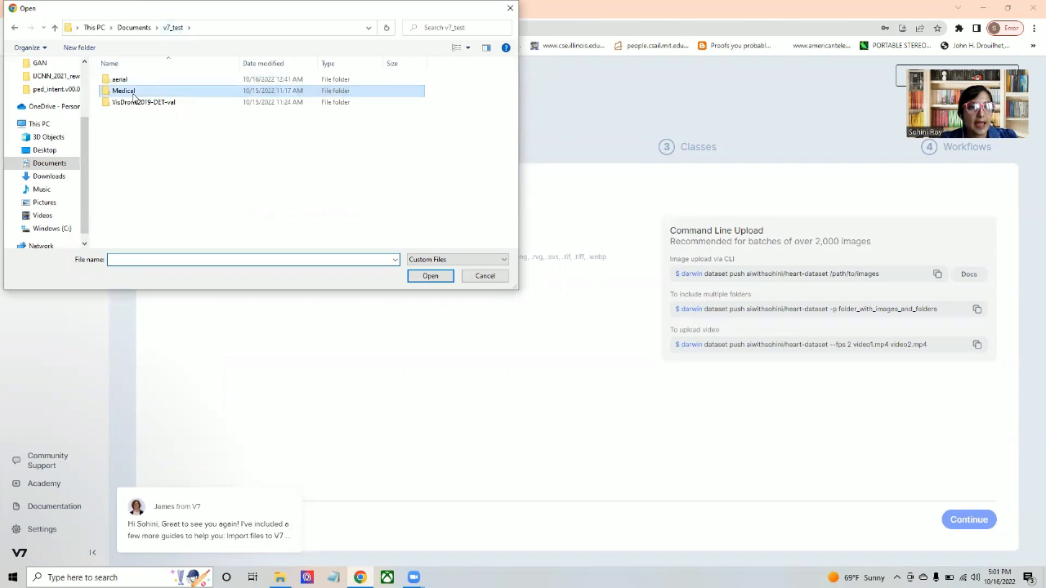
- Upload the coronary CT .nii file from the Medical folder
double_click(123, 91)
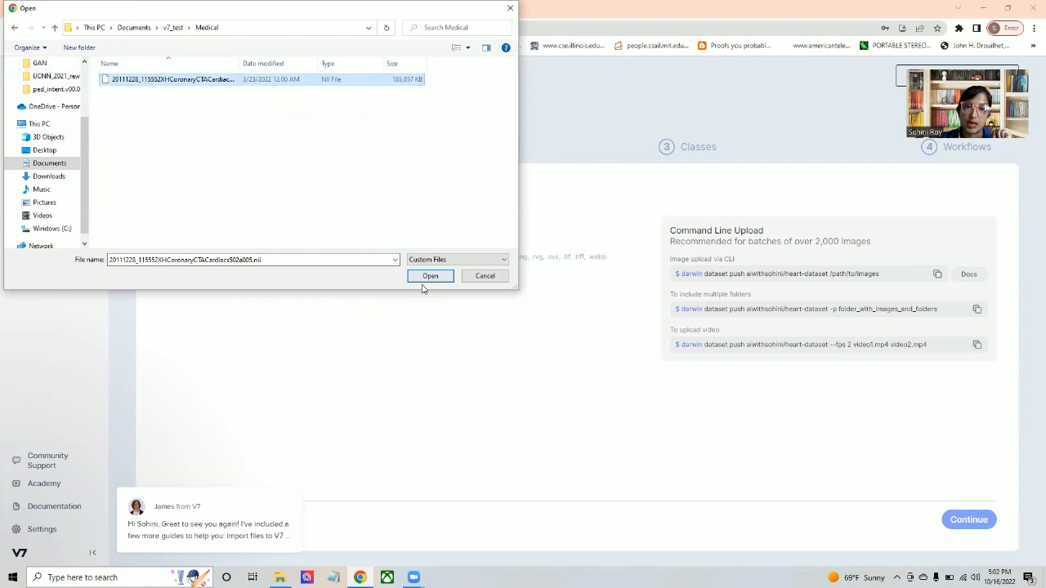
left_click(430, 275)
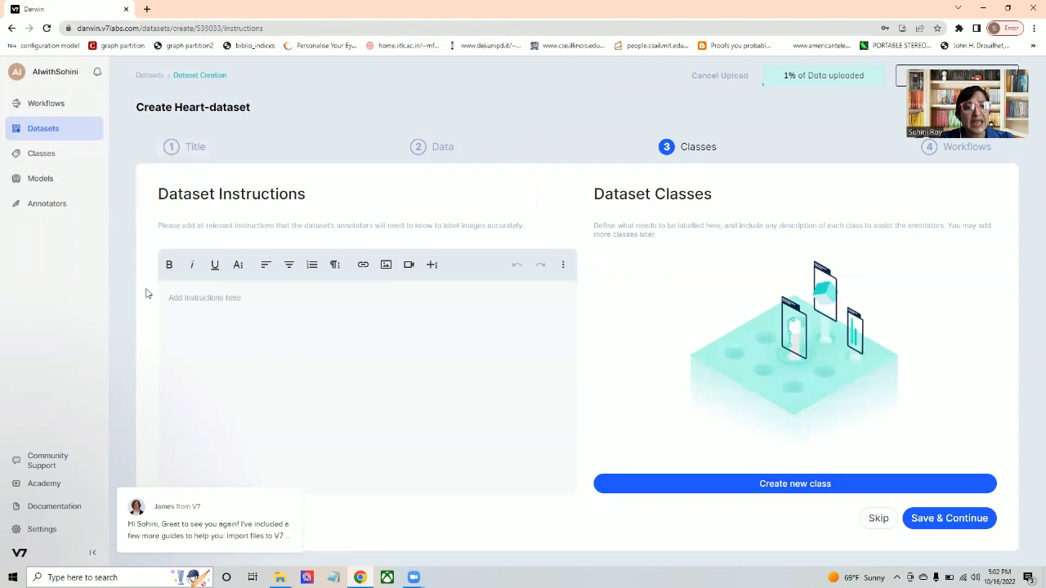
- Create an annotation class named 'segment 1' and continue to workflows
left_click(794, 483)
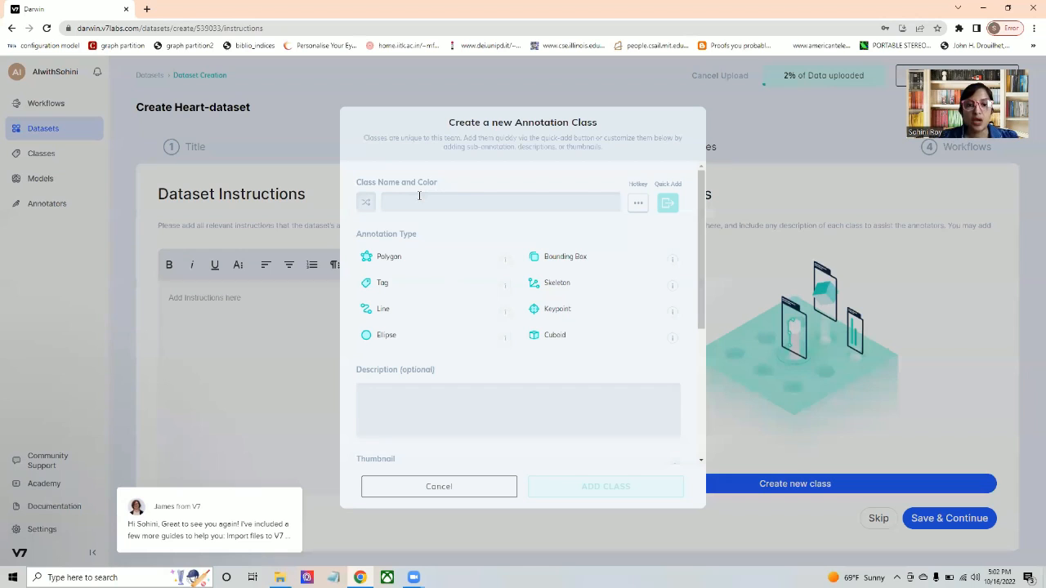
type("segment 1")
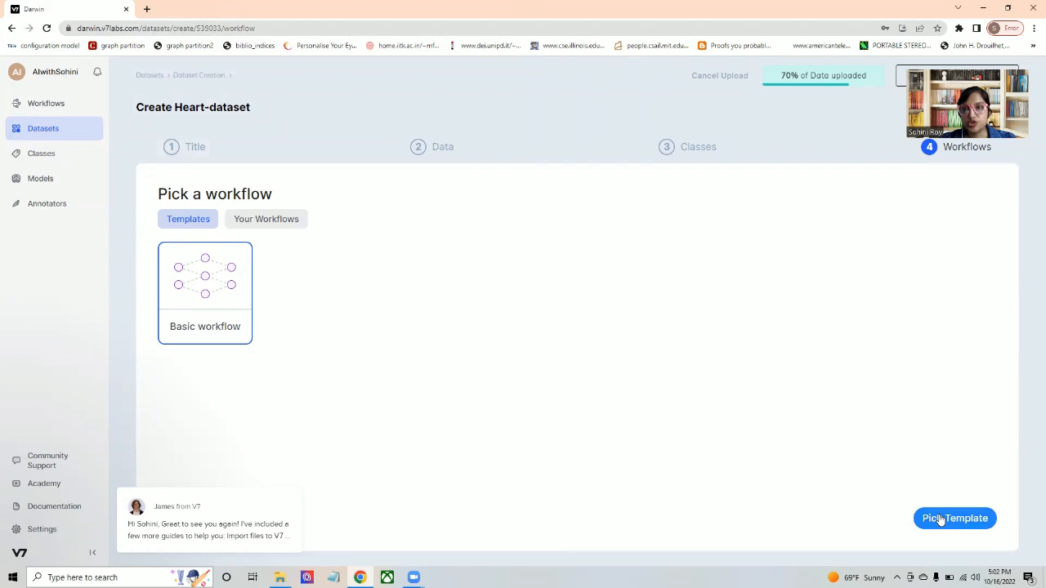
- Apply the basic workflow template with the Annotate stage assigned to one user
left_click(954, 518)
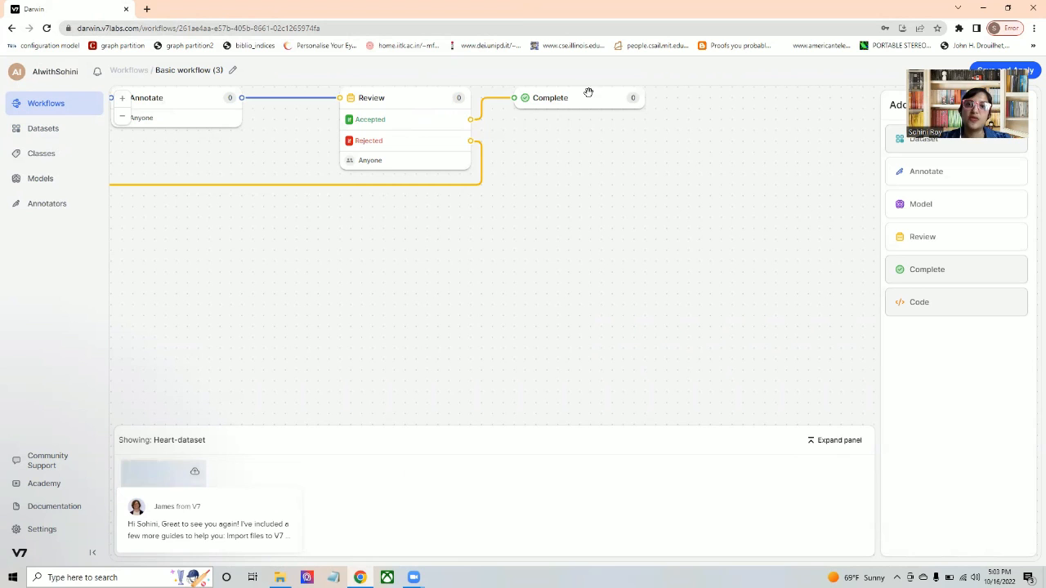
left_click(146, 97)
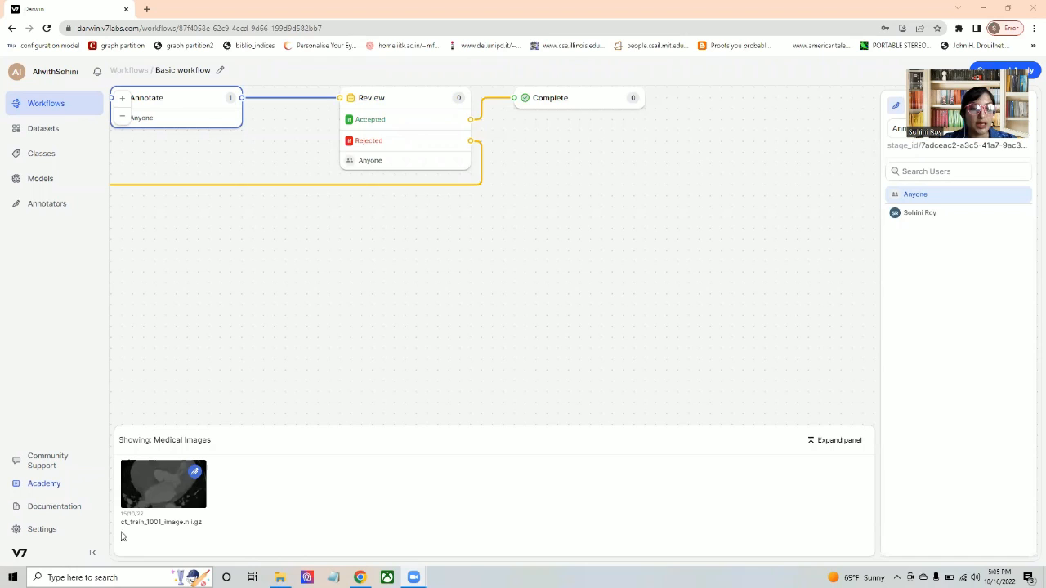
left_click(163, 483)
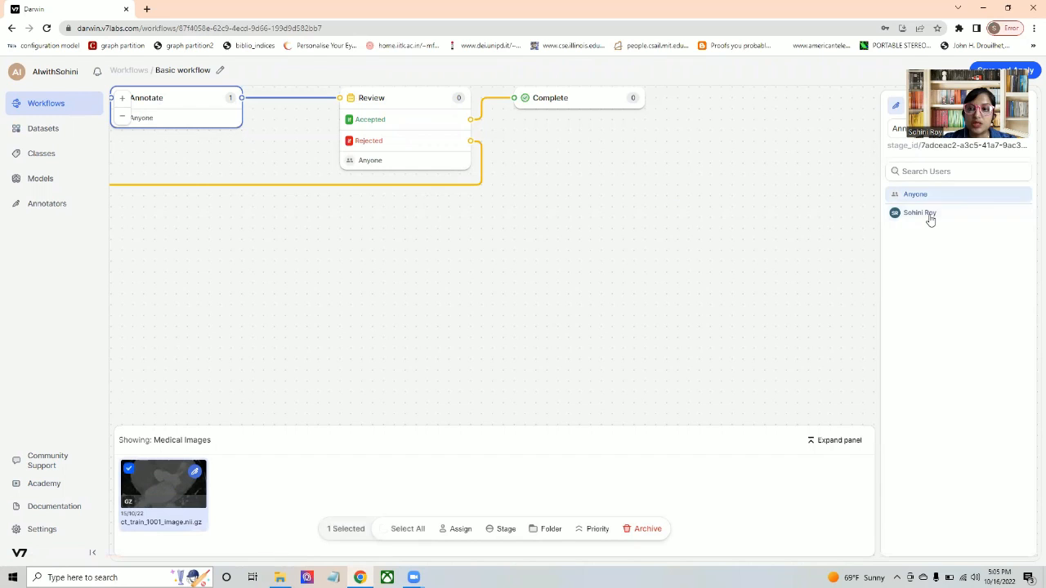
left_click(920, 212)
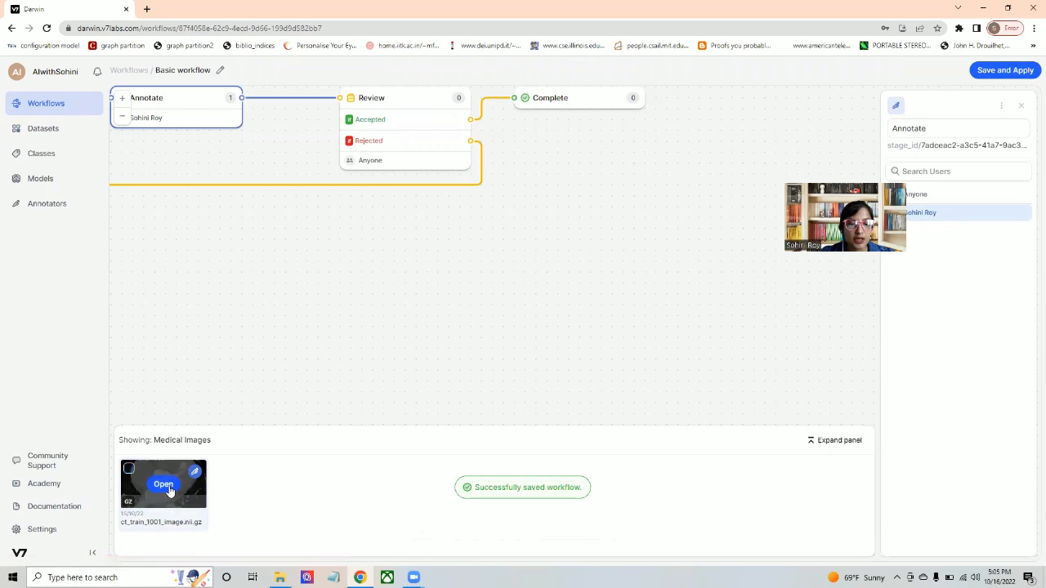
- Open the queued cardiac CT scan in the annotation workview at slice 1
left_click(163, 483)
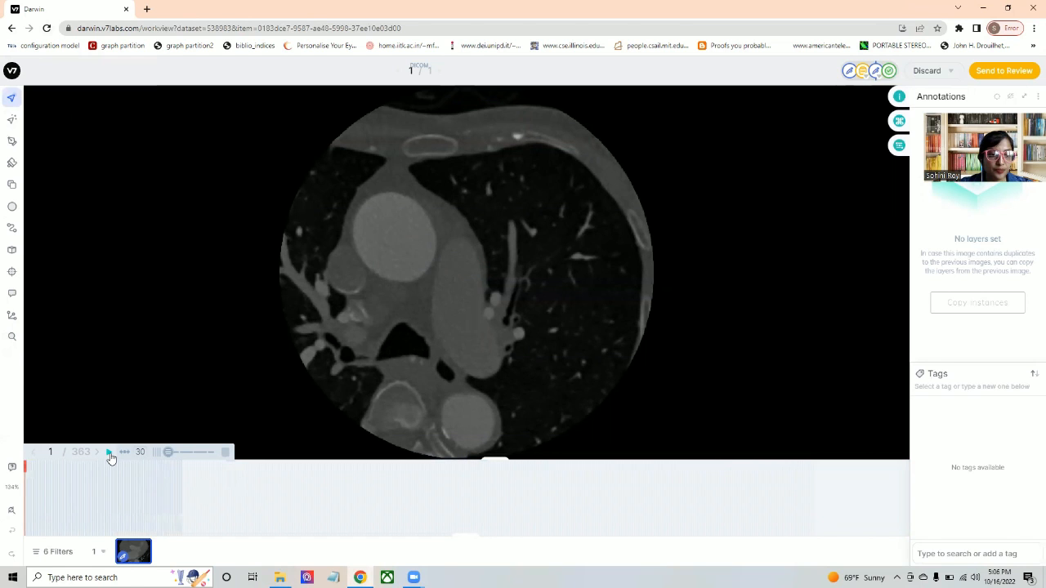
left_click(108, 451)
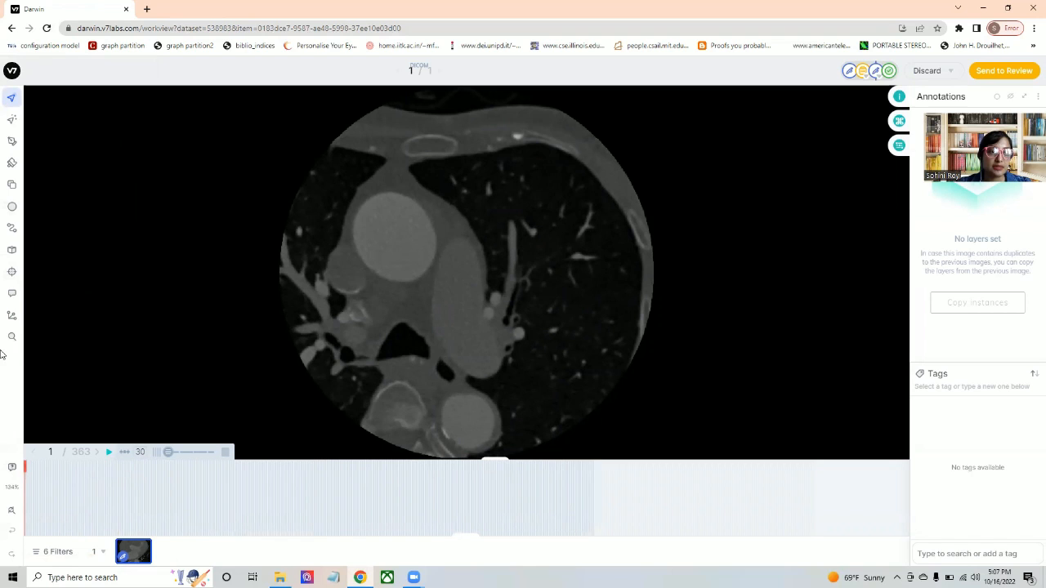
mouse_move(12, 318)
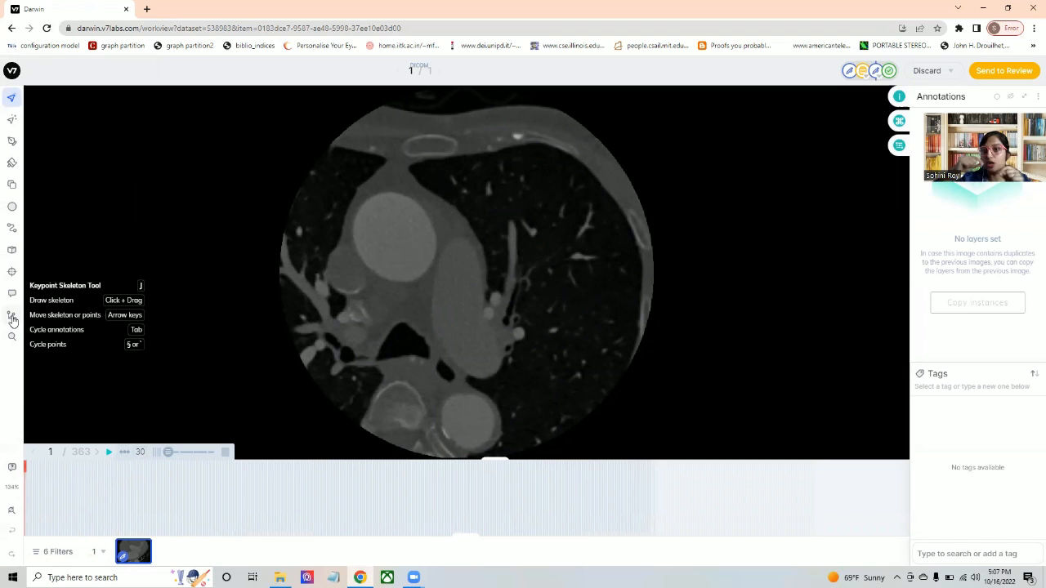
mouse_move(36, 205)
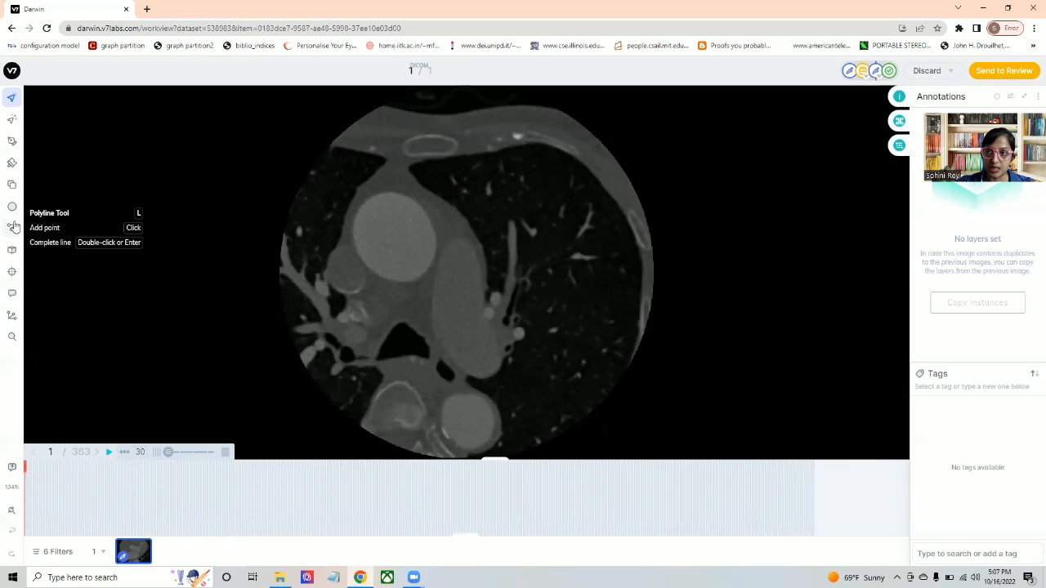
mouse_move(11, 125)
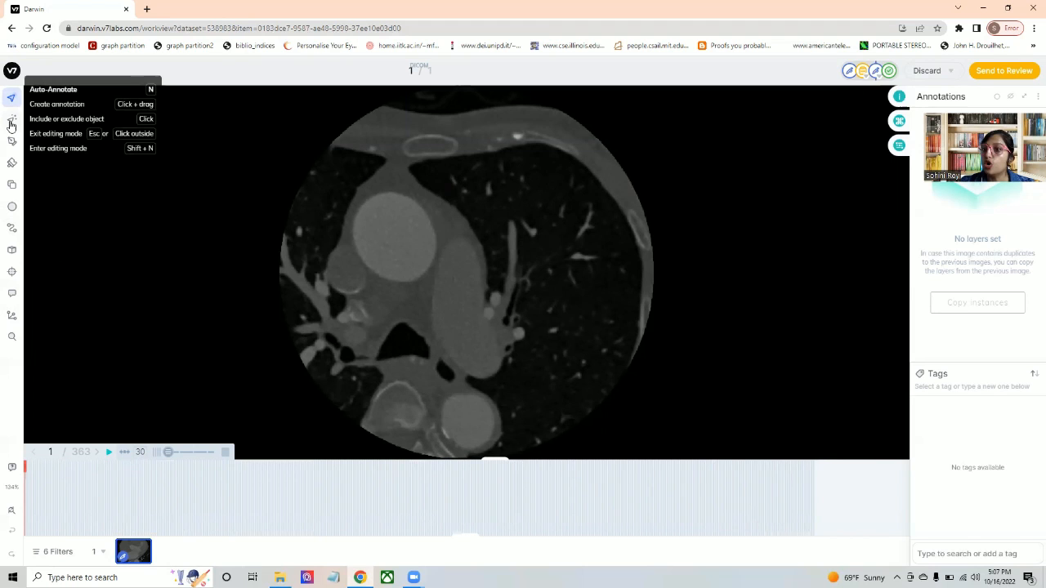
- Auto-annotate slice 1 with segment 1 and segment 2 regions, reviewing timeline row options
left_click(11, 119)
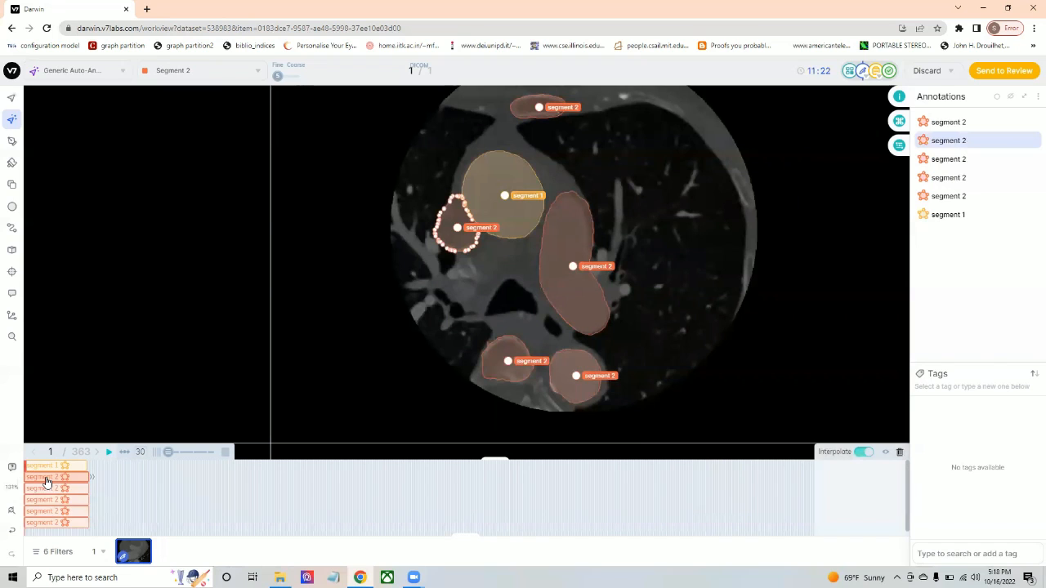
right_click(46, 477)
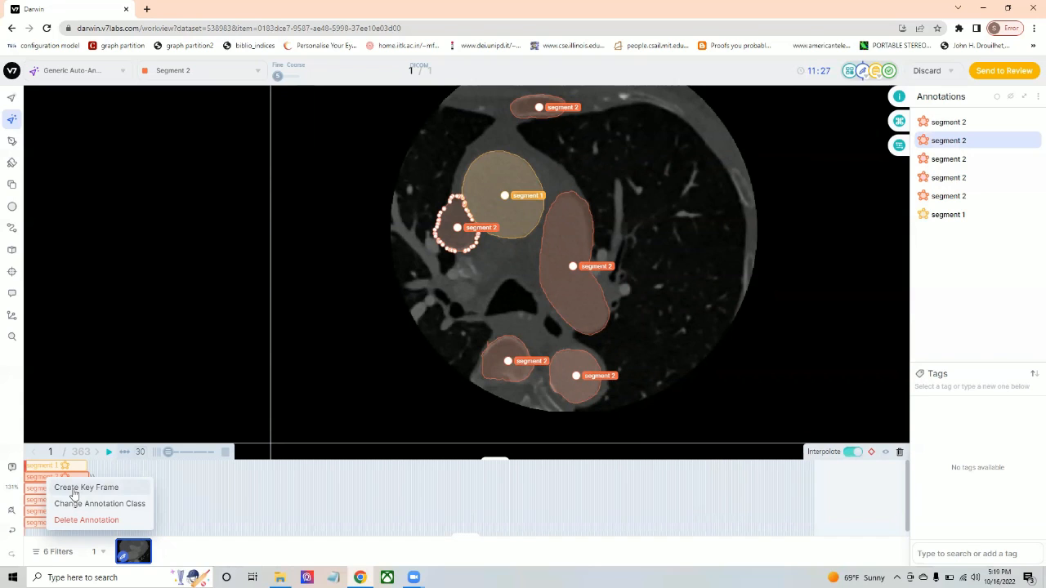
mouse_move(81, 514)
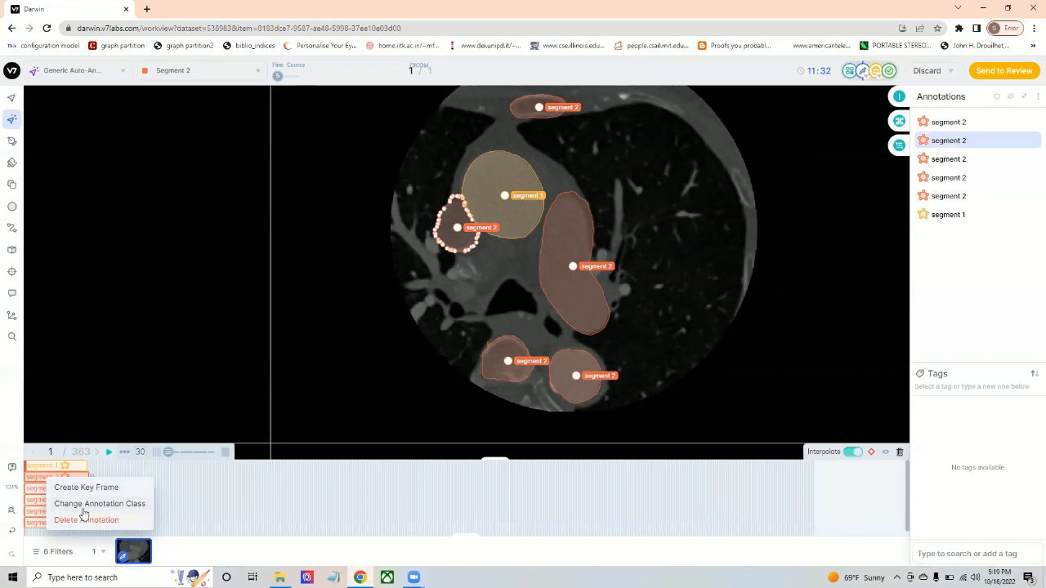
left_click(98, 503)
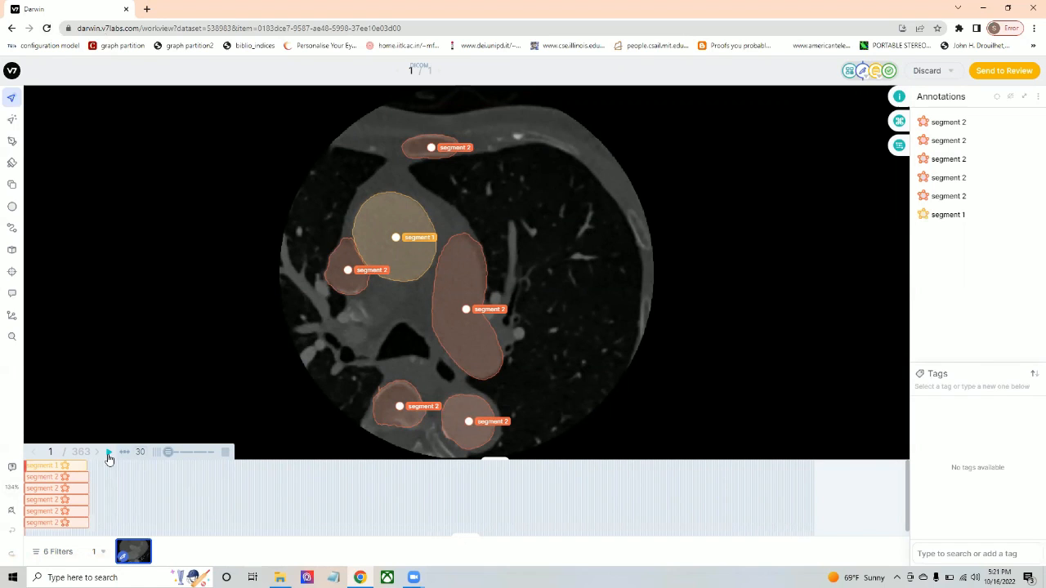
- Play and step through CT slices, select segment 1, and reach slice 27
left_click(109, 452)
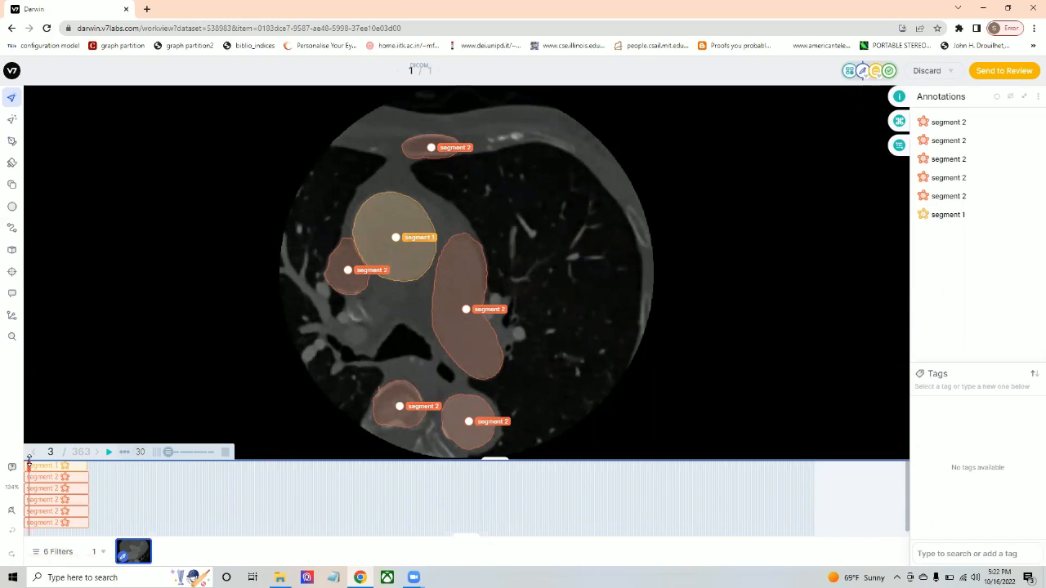
mouse_move(109, 452)
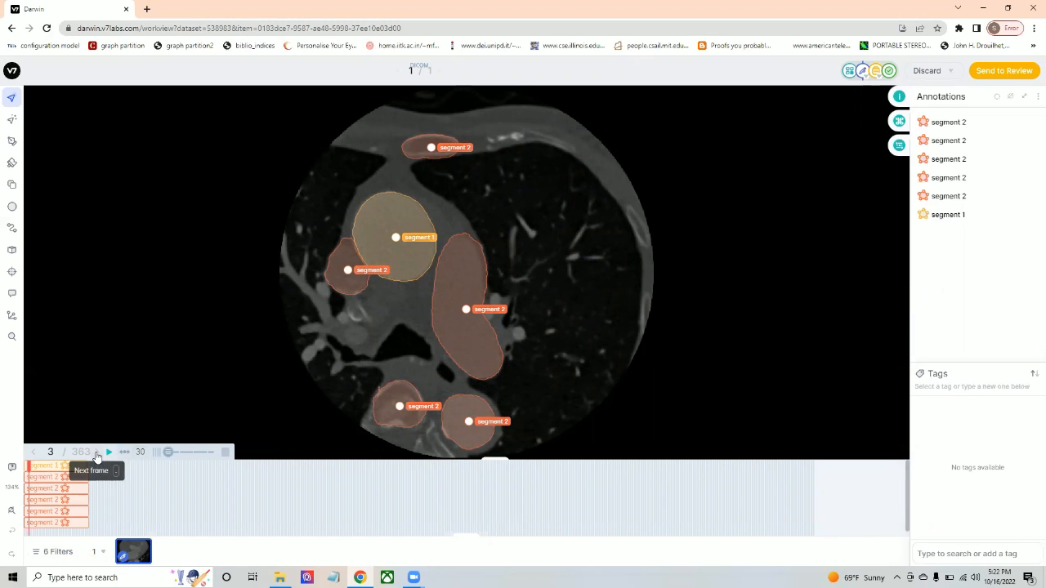
left_click(108, 452)
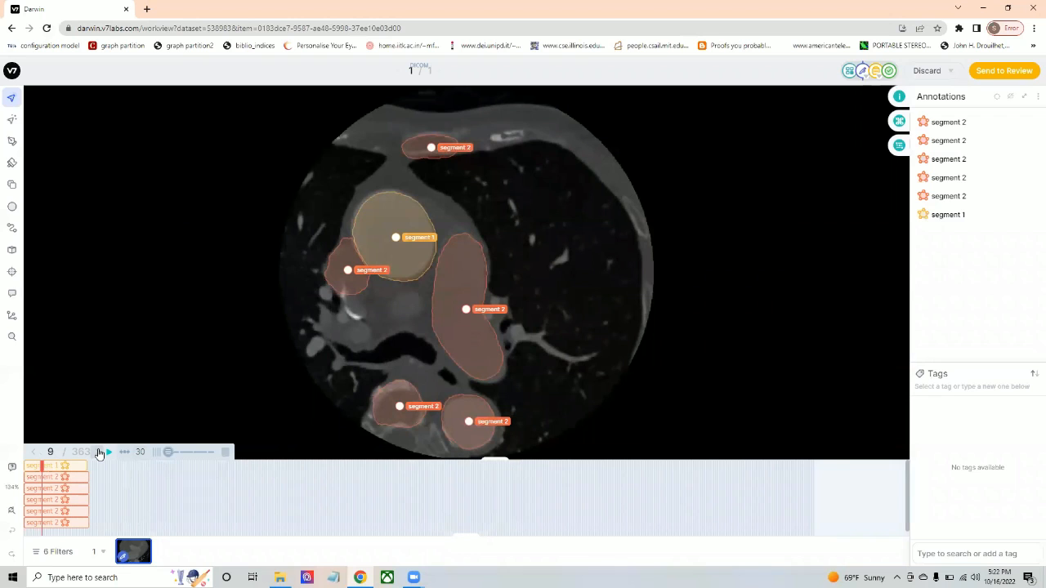
mouse_move(945, 214)
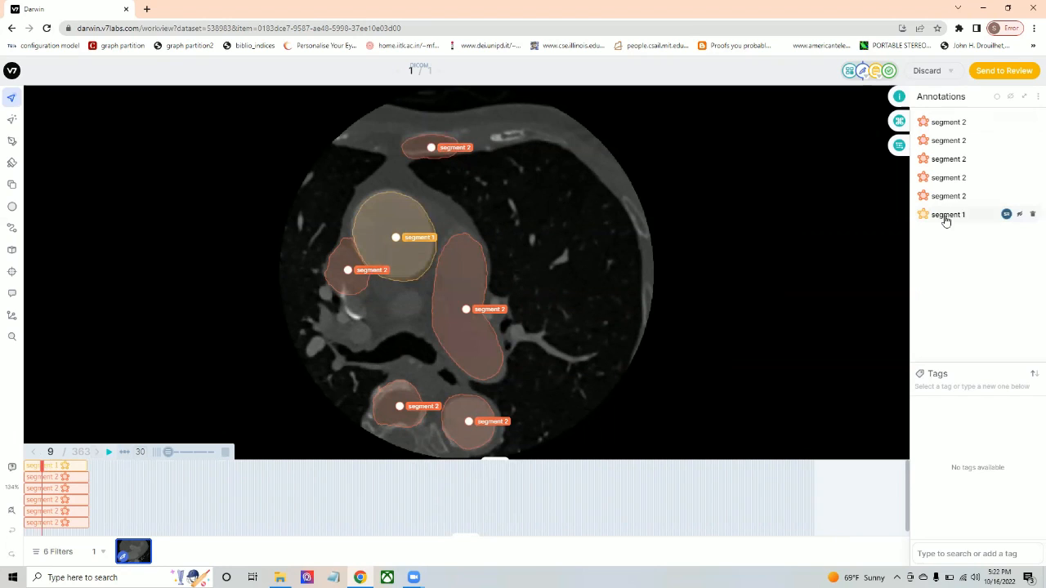
left_click(948, 177)
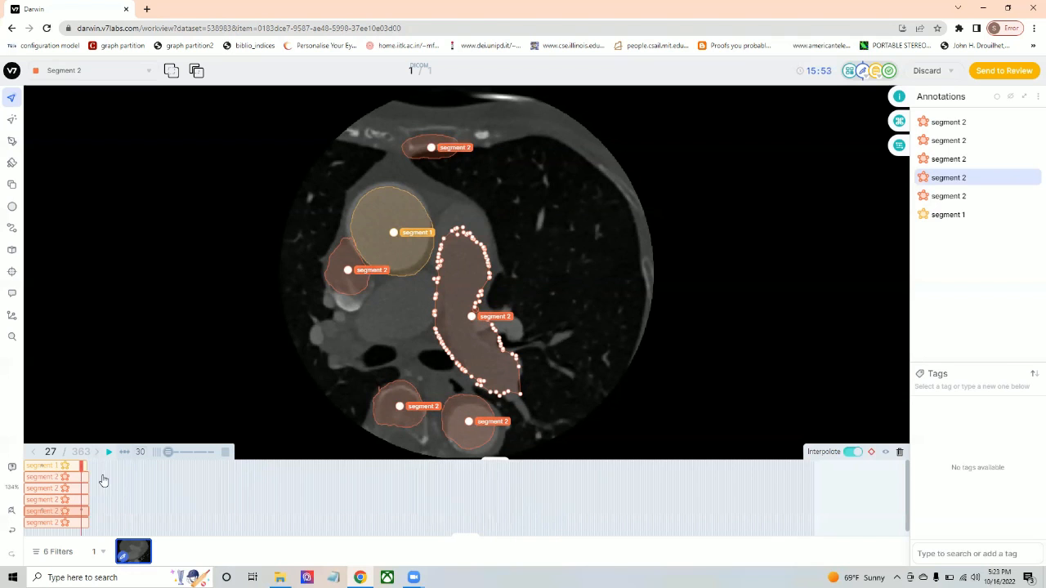
left_click(109, 455)
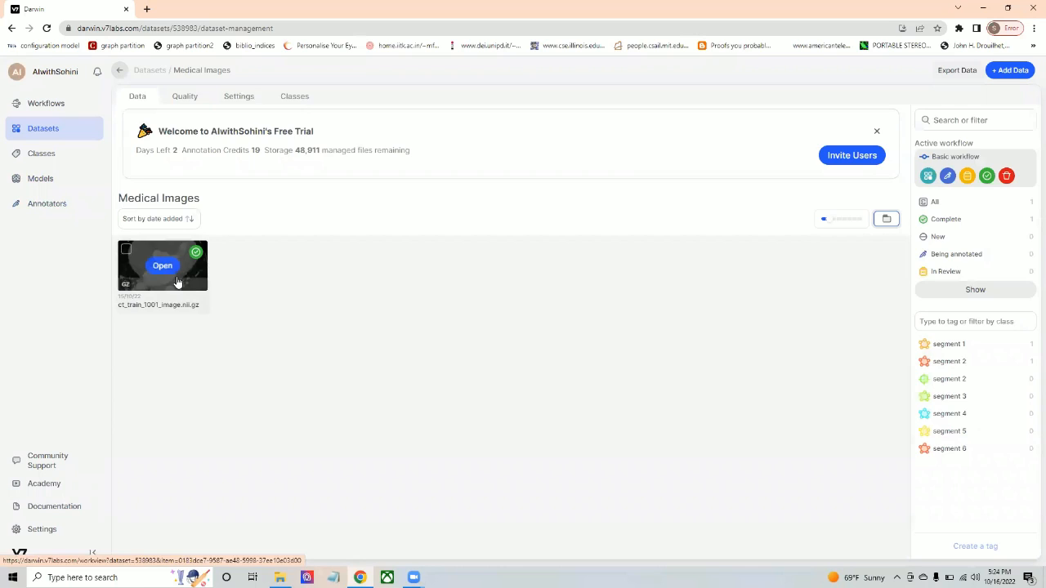
- Upload five aerial JPGs to a drone-images dataset and open the first image
left_click(1010, 70)
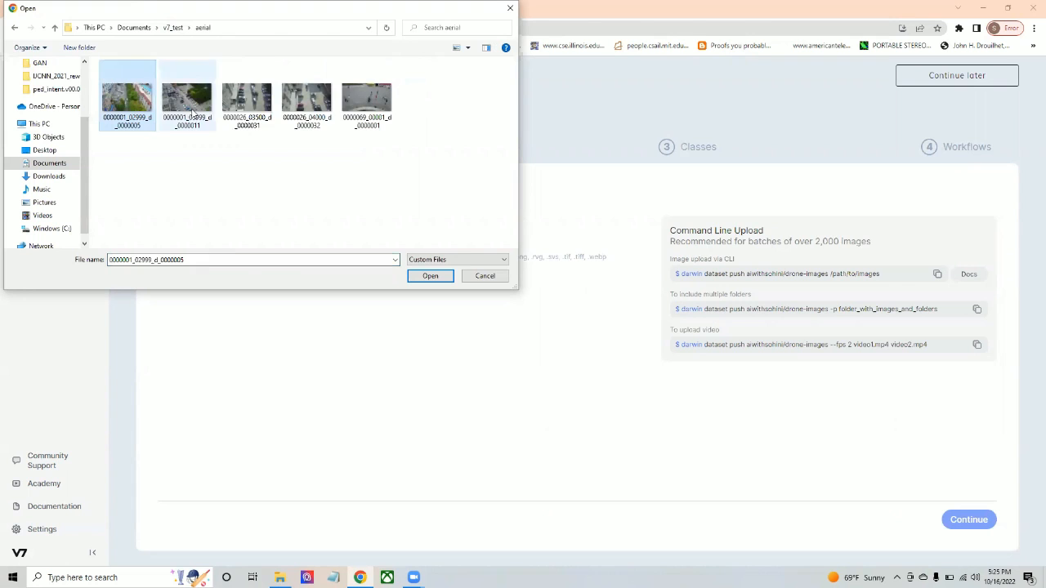
left_click(430, 275)
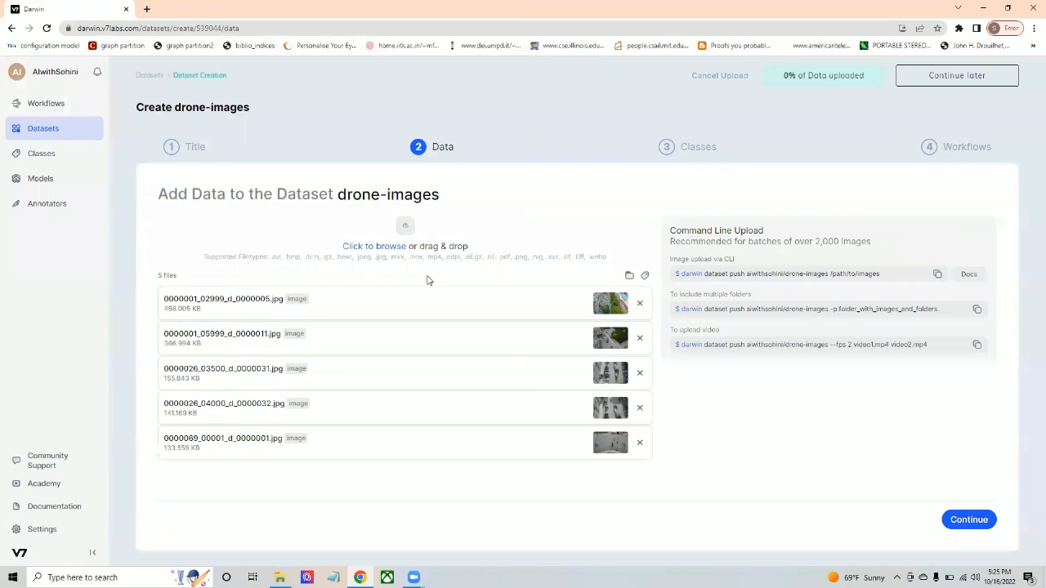
left_click(968, 519)
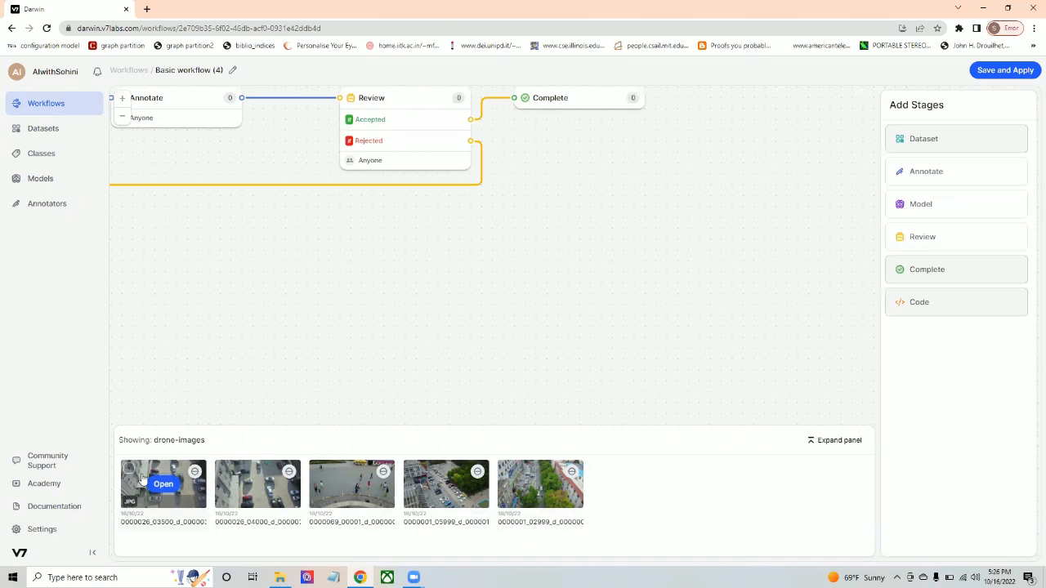
left_click(164, 484)
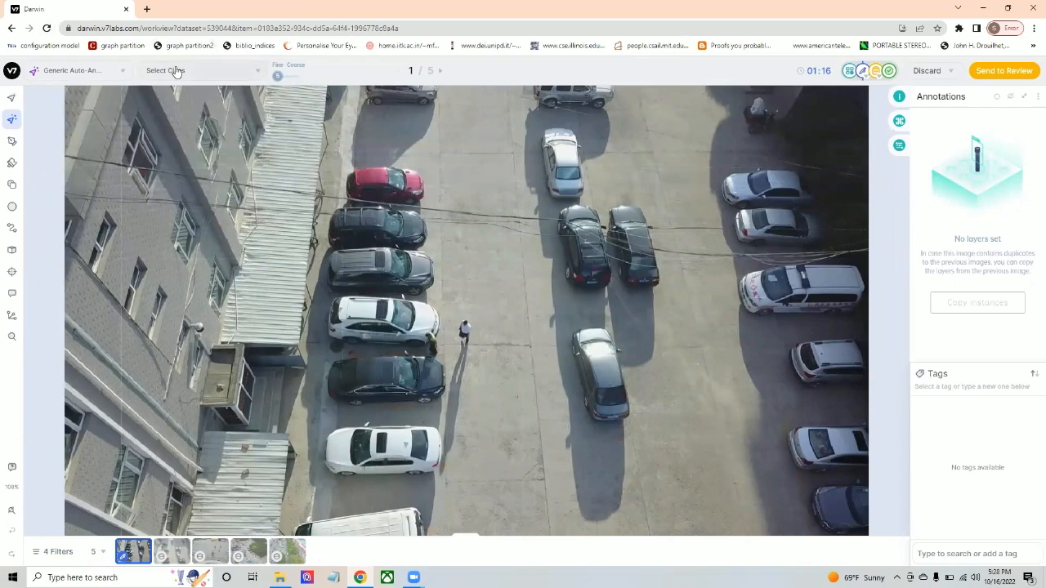
- Auto-annotate the parked cars with the Cars class, including the bottom-right car
left_click(200, 70)
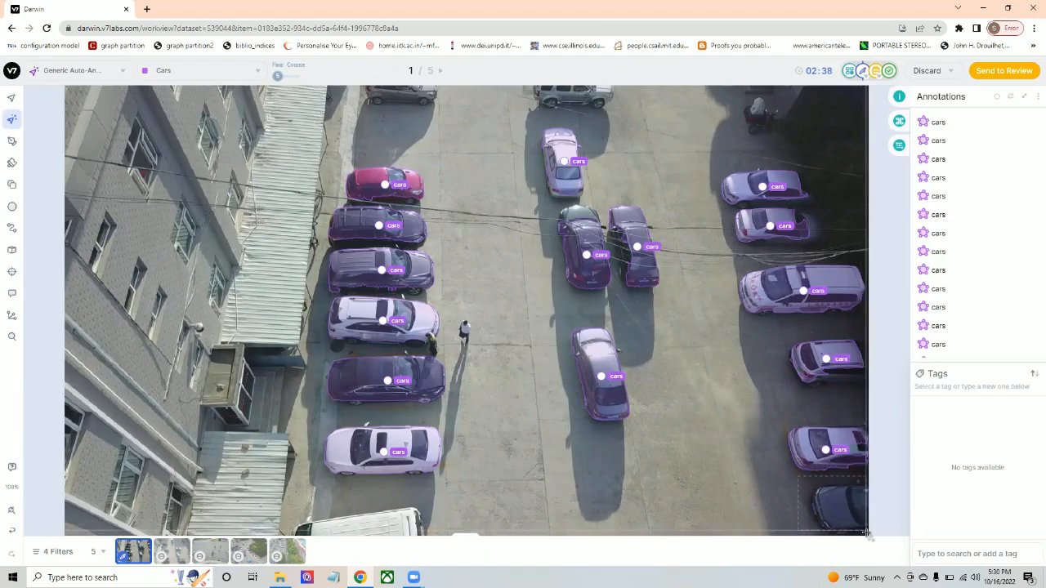
left_click(205, 71)
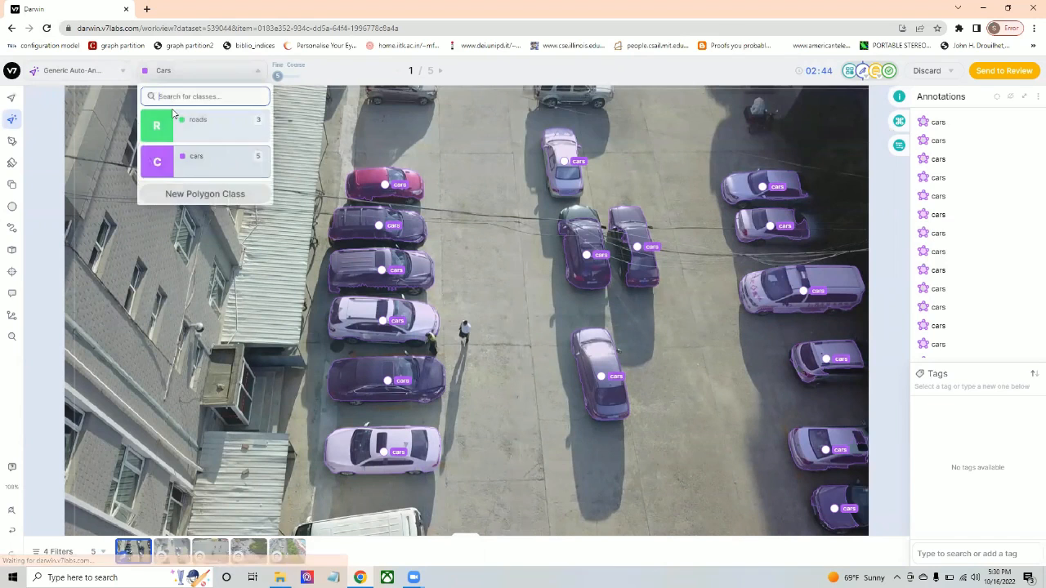
- Pick a class (roads or cars) from the class dropdown for the parking-lot image
left_click(198, 119)
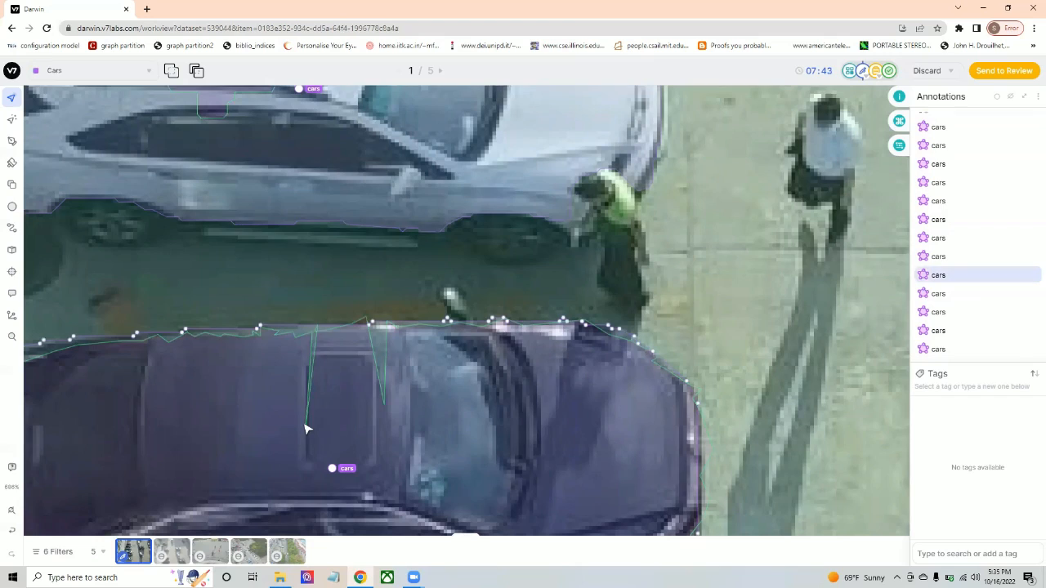
- Adjust the dark car's cars outline along its roof edge with the polygon edit tool
left_click(439, 71)
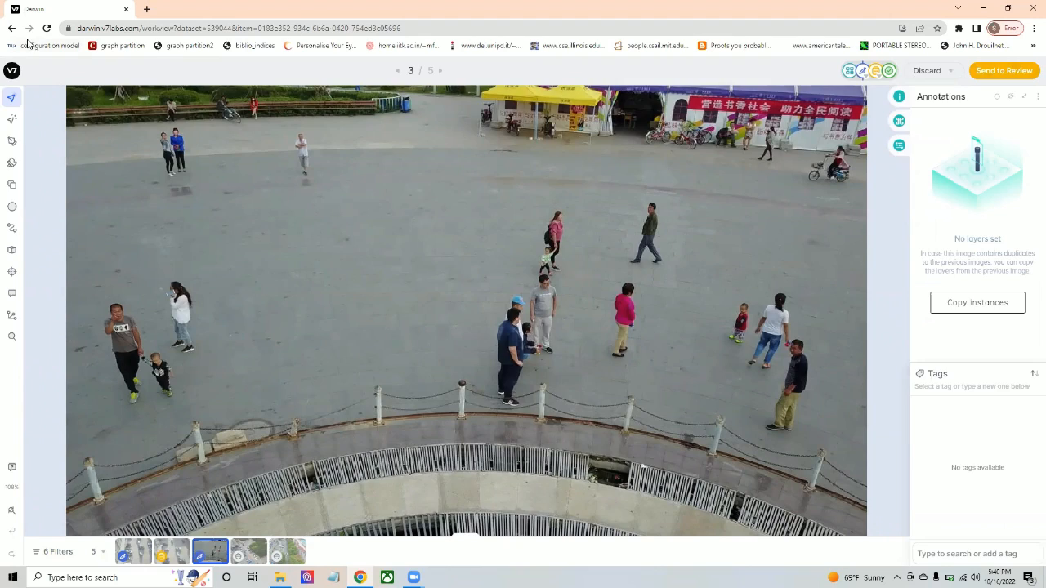
- Box the plaza pedestrians as Pedestrian annotations, then send image 4 to annotation
left_click(977, 303)
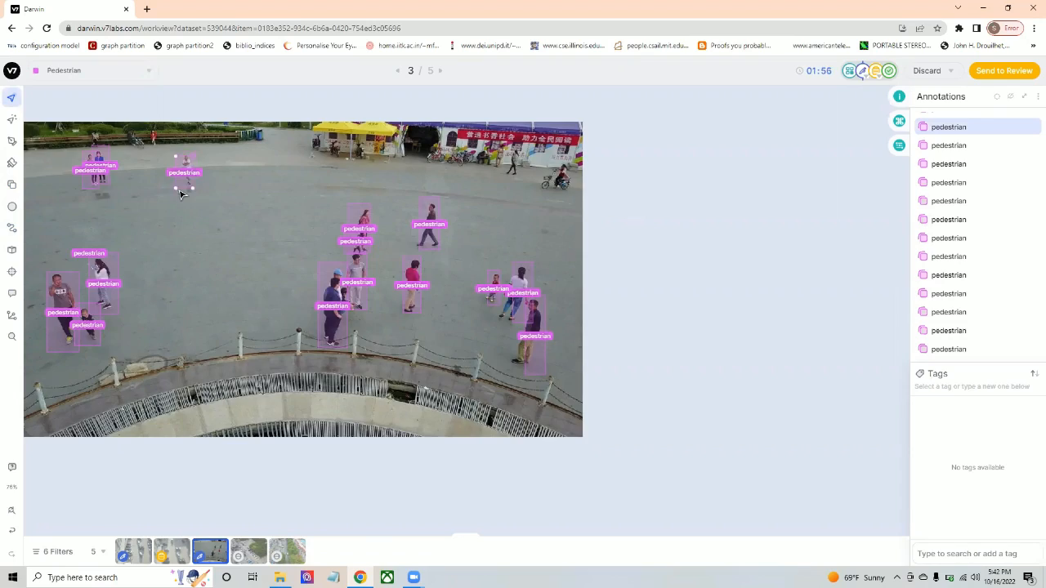
left_click(440, 70)
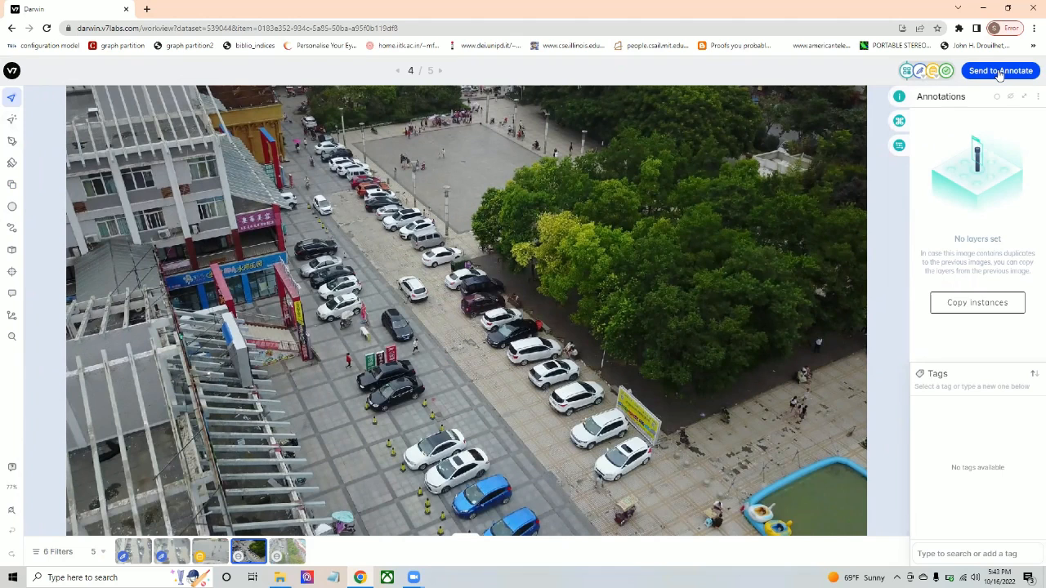
left_click(120, 69)
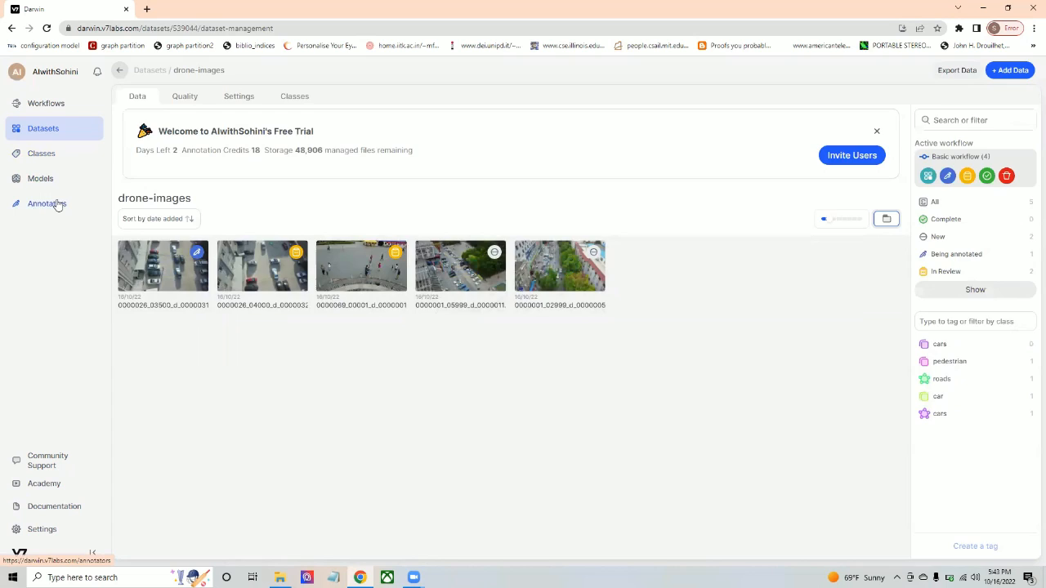
left_click(45, 103)
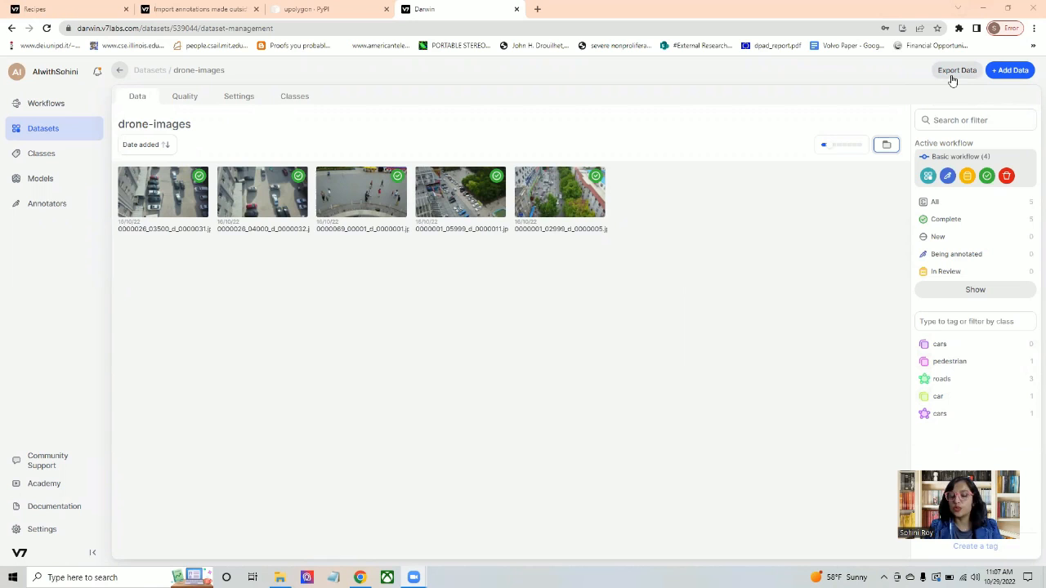
left_click(149, 69)
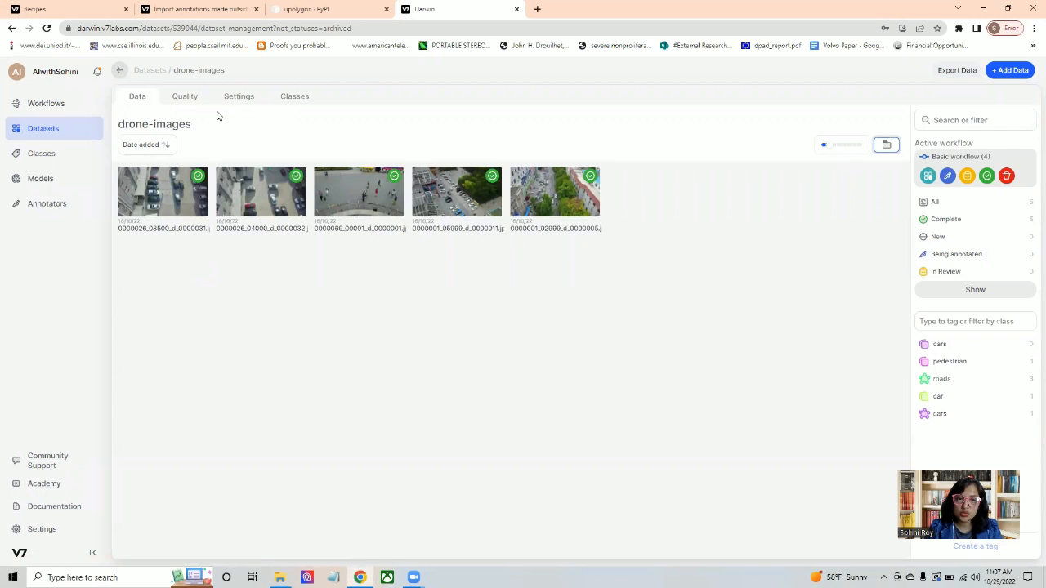
left_click(238, 96)
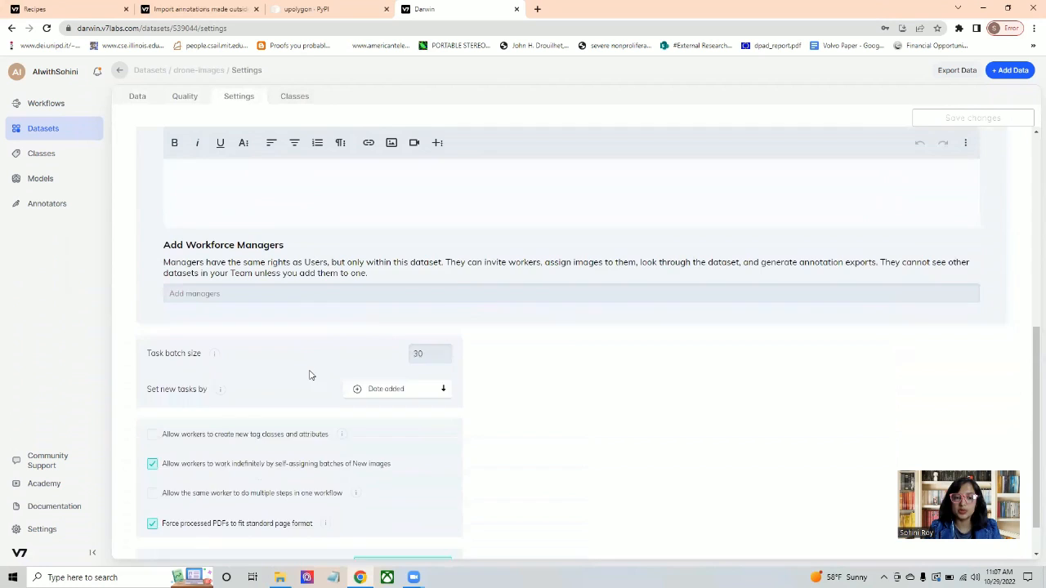
left_click(137, 96)
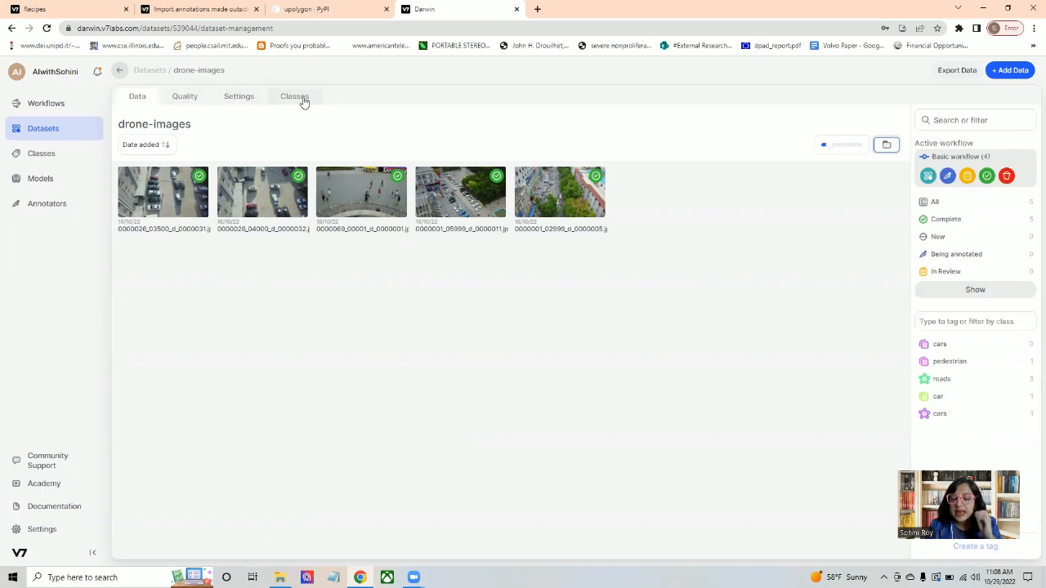
- Create drone-images export 'versionnew' in Semantic Mask (PNG) format
left_click(956, 71)
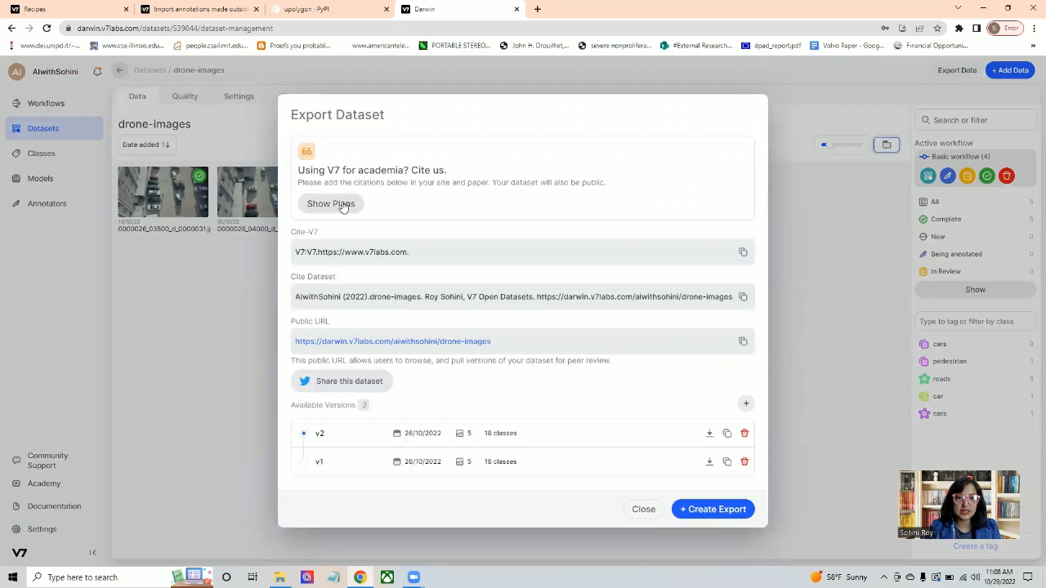
left_click(712, 508)
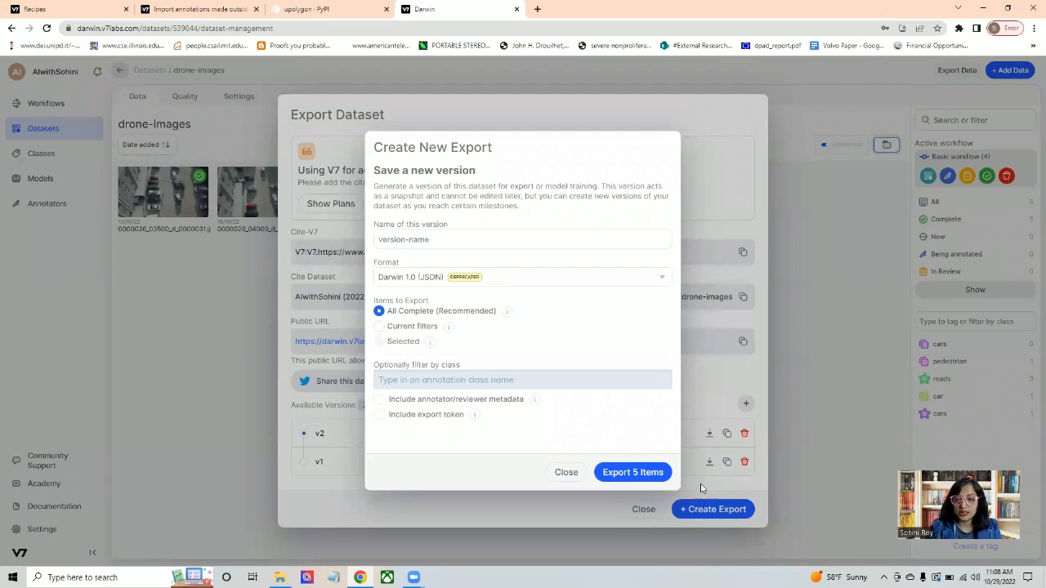
type("versionnew")
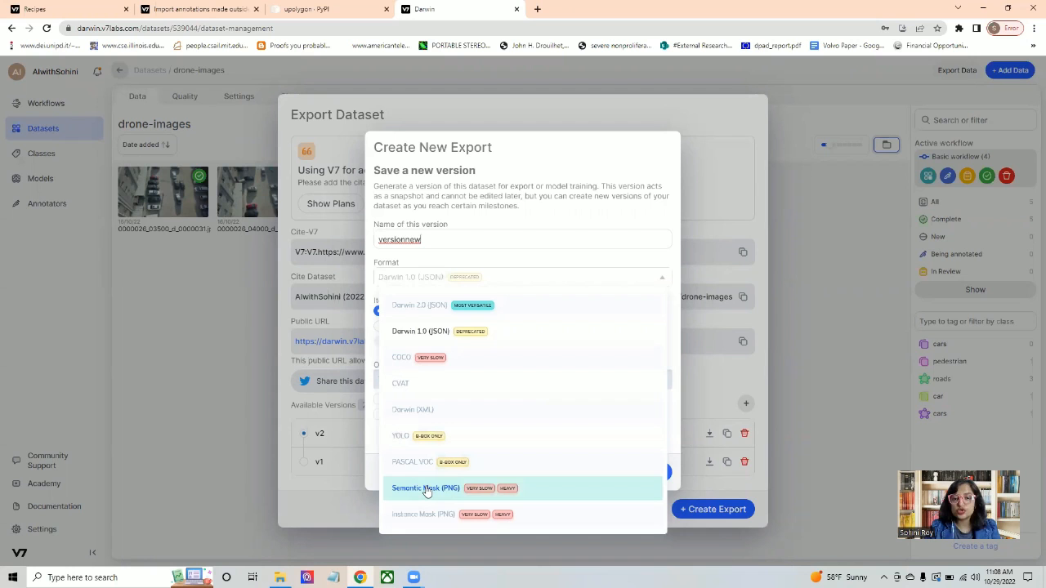
left_click(711, 508)
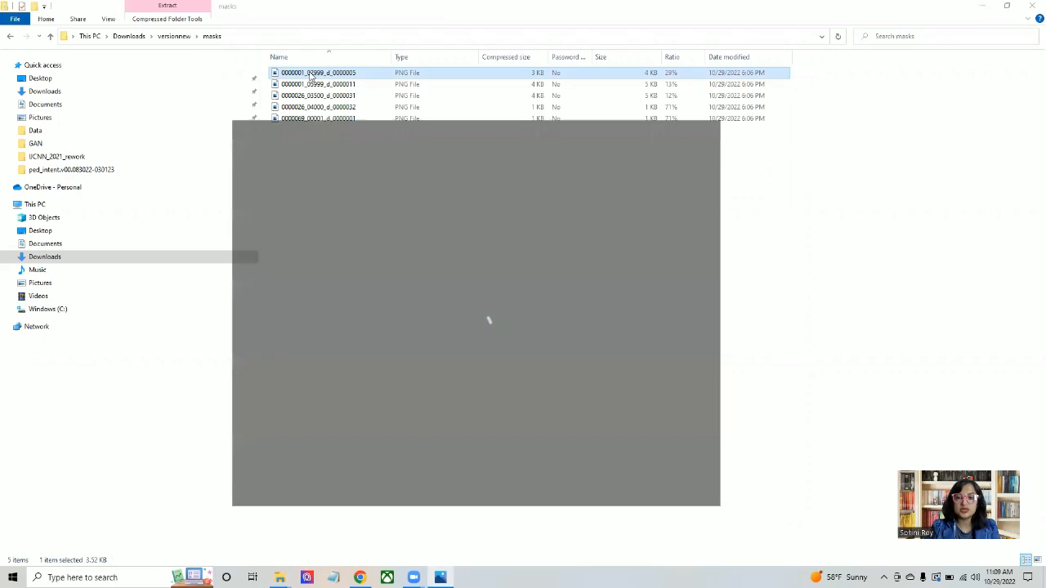
- Preview two exported PNG masks from the versionnew masks folder in Photos
left_click(318, 84)
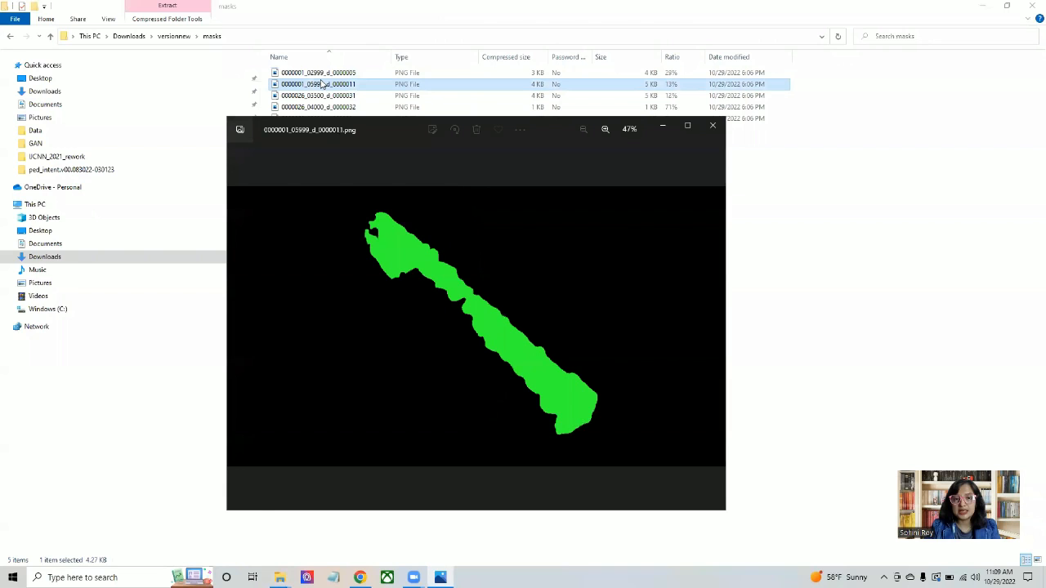
left_click(318, 96)
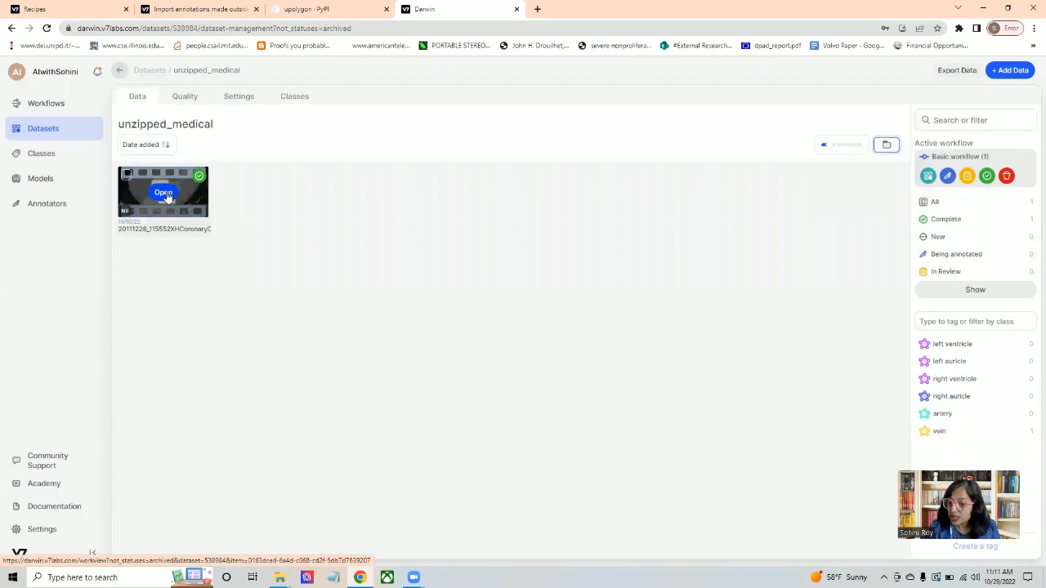
- Create unzipped_medical export version v1m1 and open the downloaded v1m1.zip
left_click(956, 70)
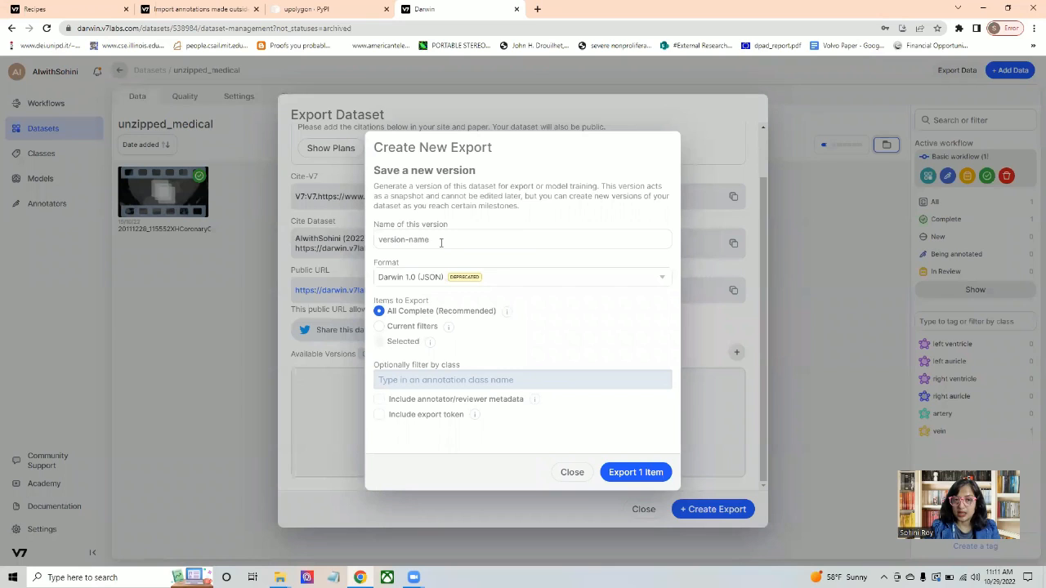
left_click(636, 471)
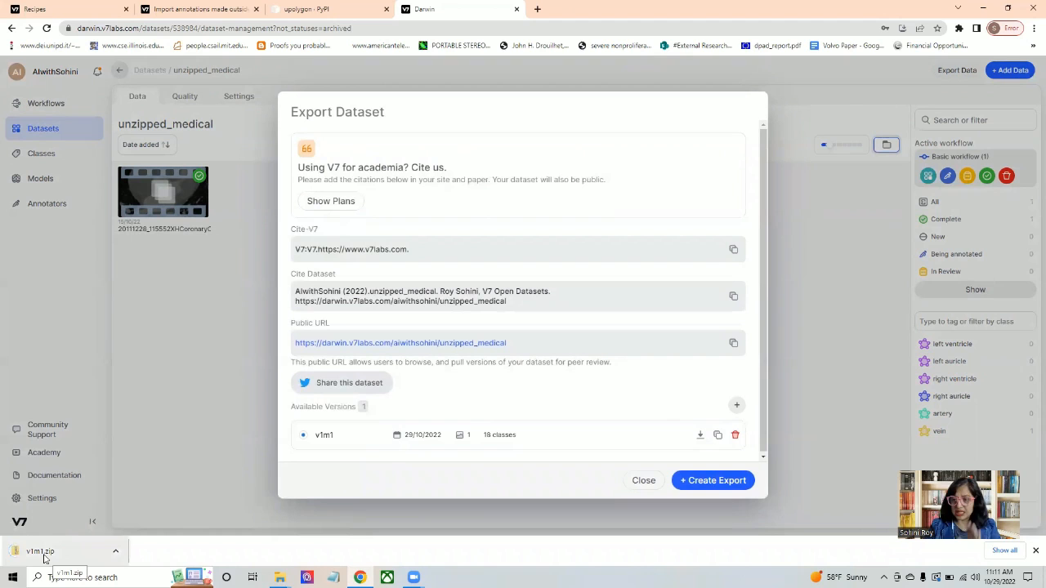
left_click(323, 9)
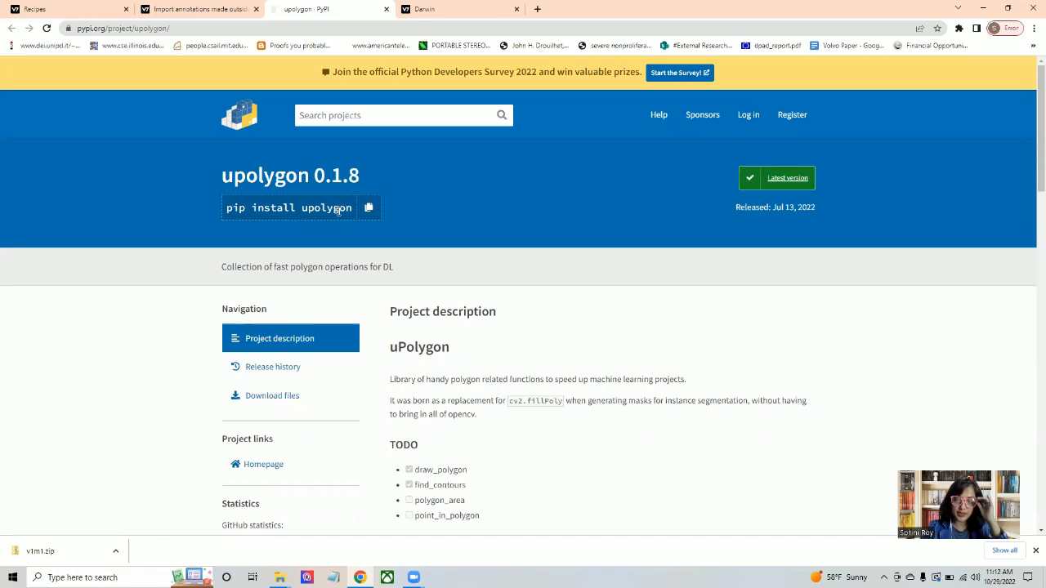
mouse_move(207, 107)
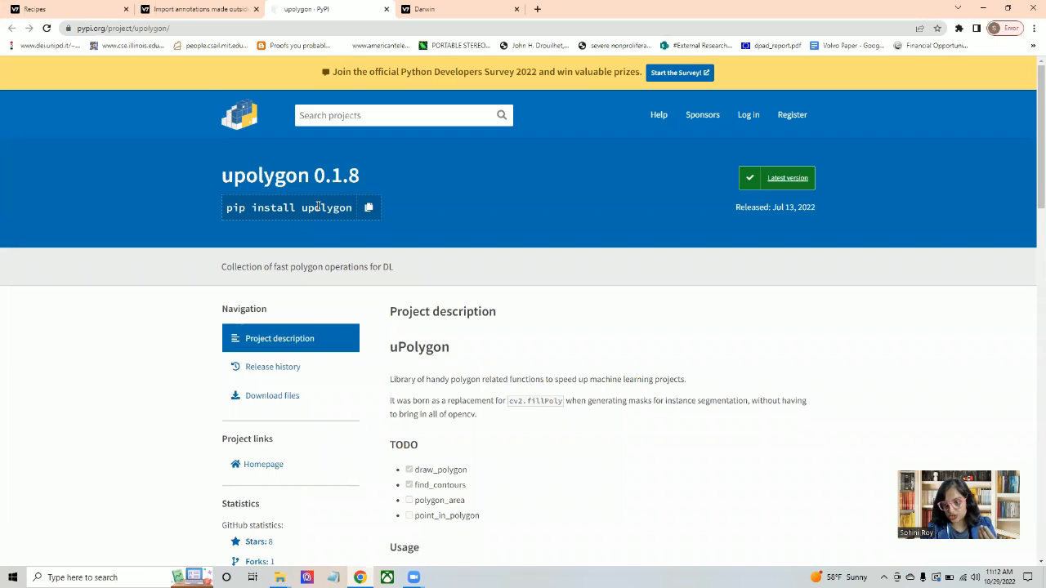
- Select the 'pip install upolygon' command on the upolygon 0.1.8 PyPI page
left_click(57, 9)
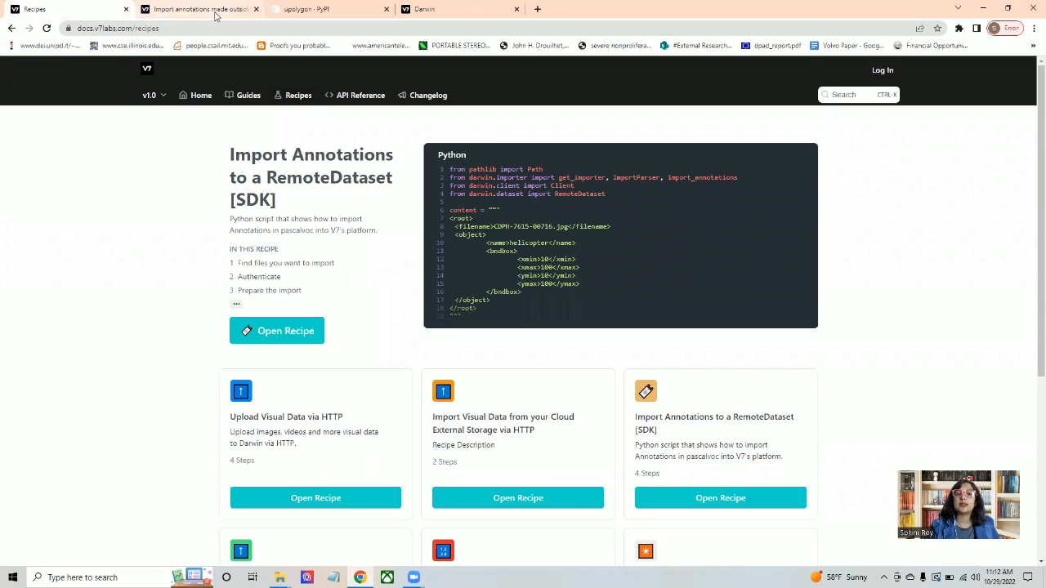
- Search V7 Docs for 'install darwin', then open Darwin's Settings > API Keys page
left_click(201, 9)
type("install darwin")
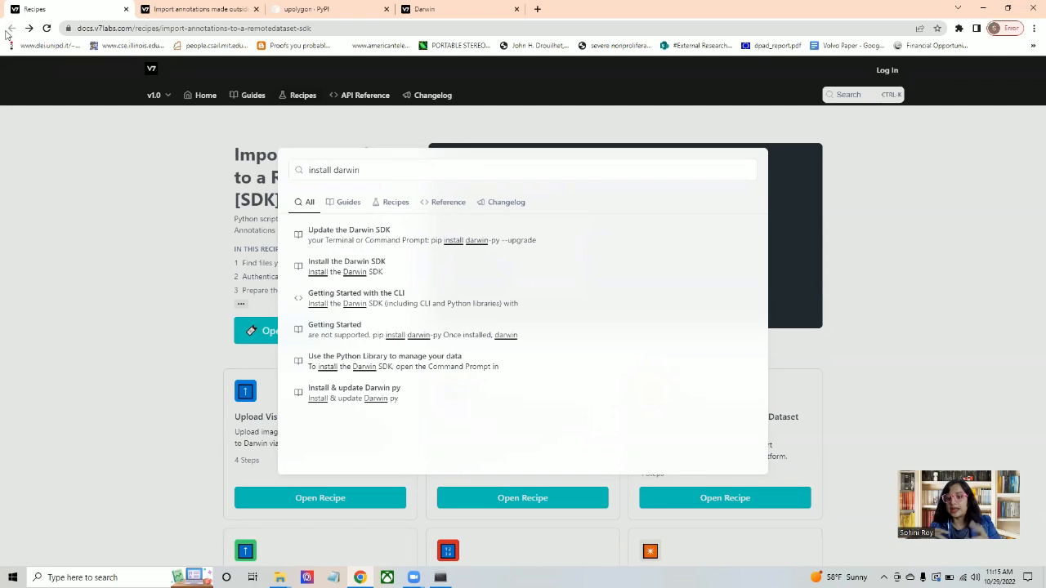
left_click(458, 9)
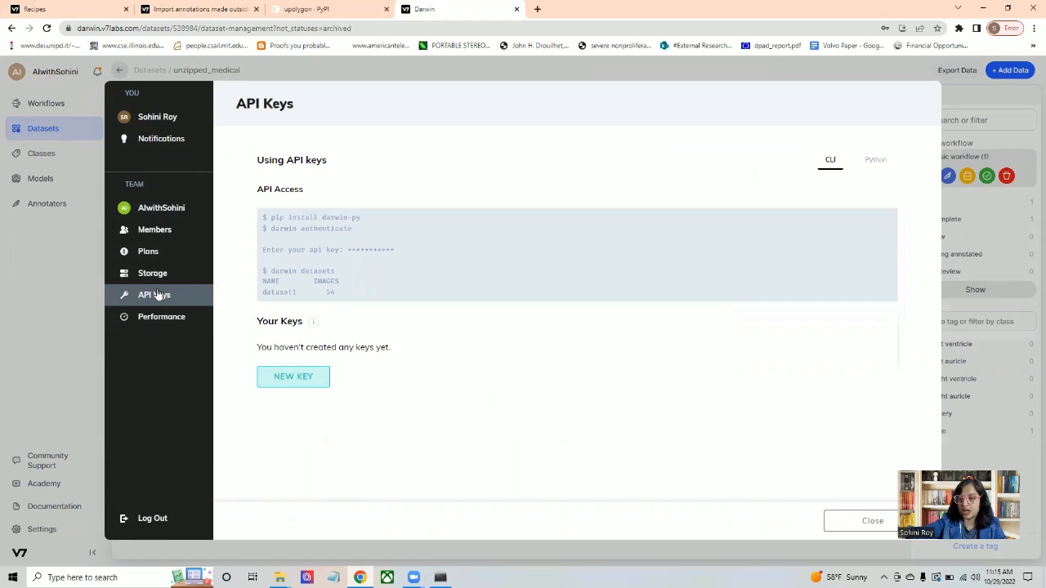
left_click(194, 577)
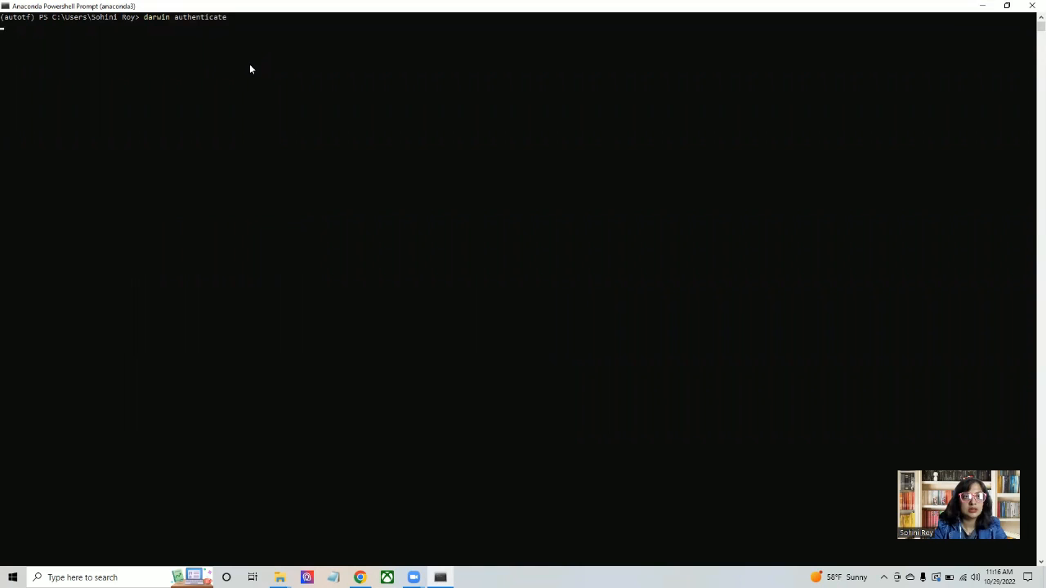
- Authenticate with darwin authenticate using the pasted API key, then list the home folder with dir
key("Return")
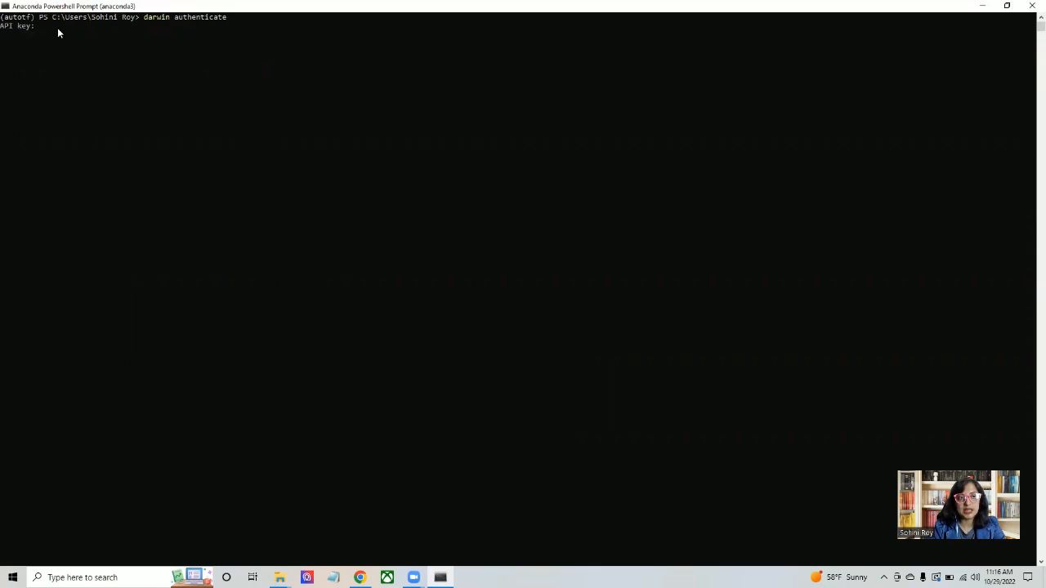
key("Return")
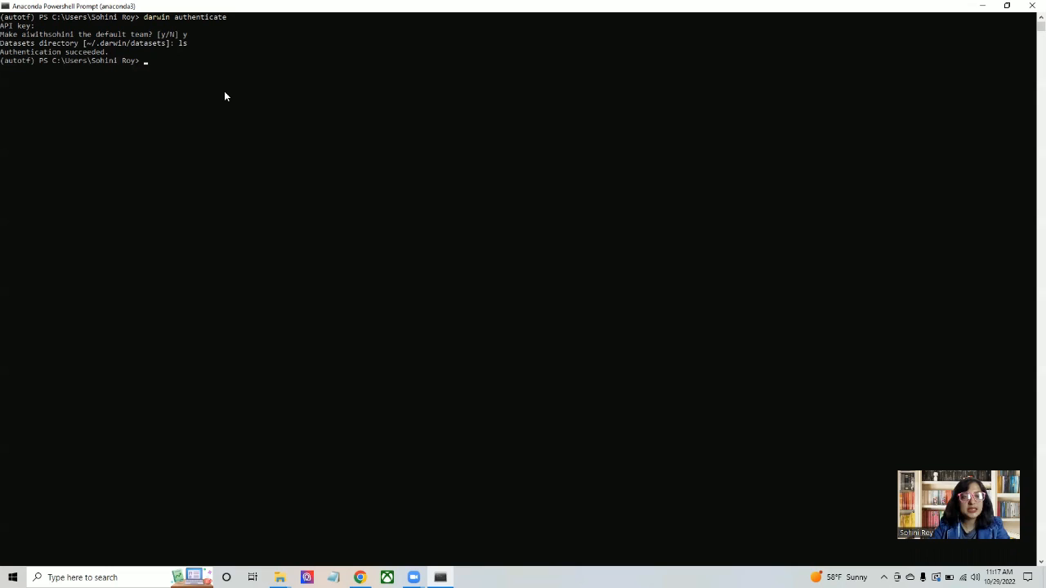
type("dir")
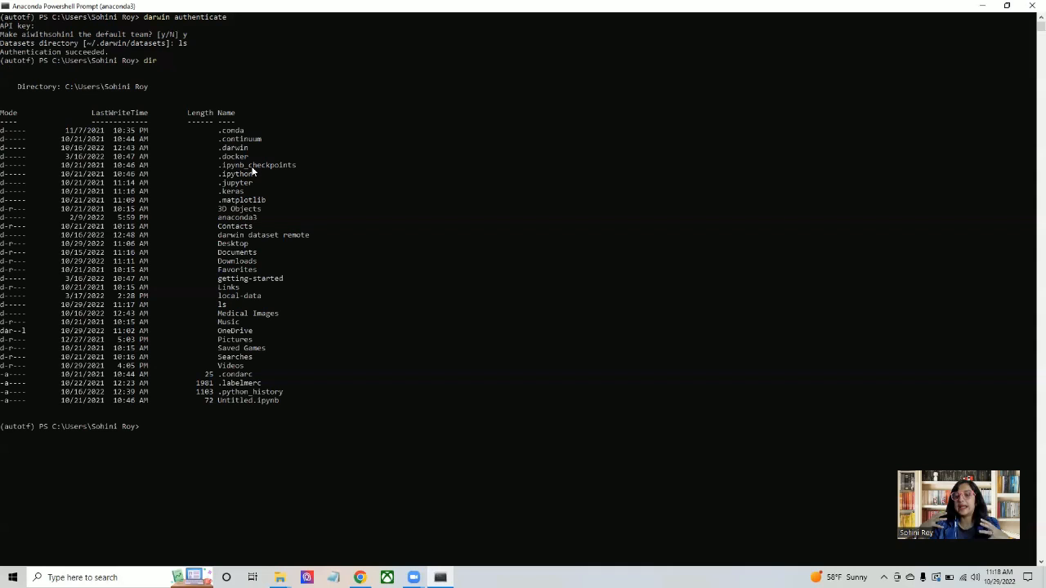